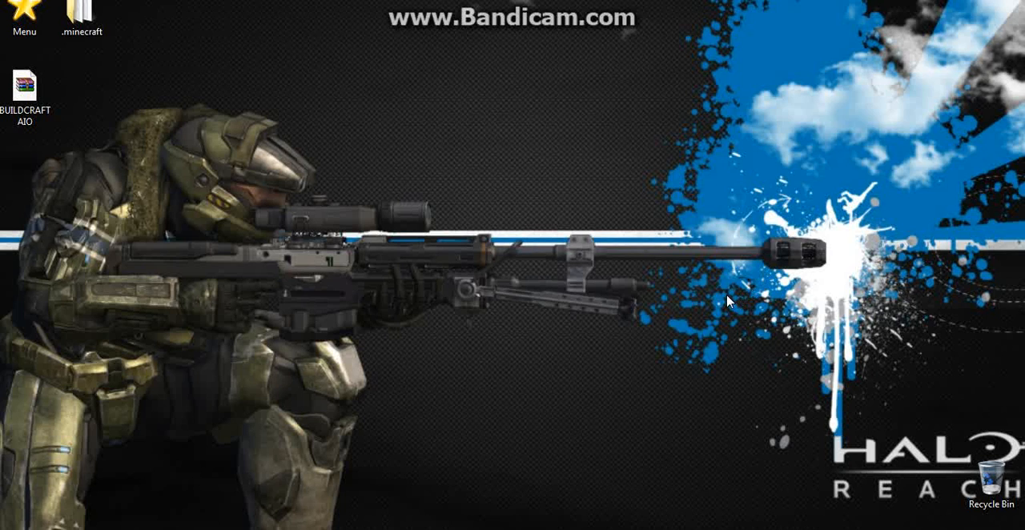
mouse_move(287, 310)
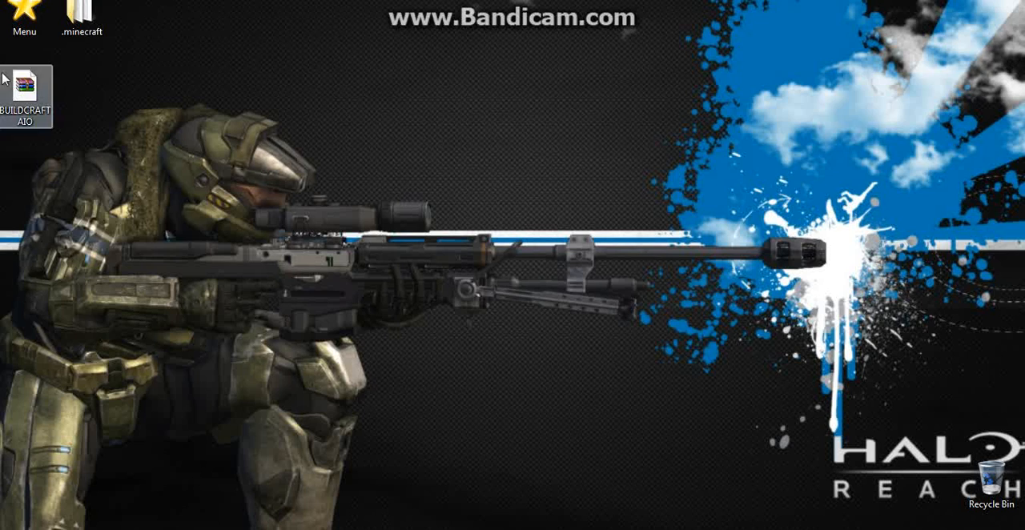
Step: Move the BUILDCRAFT AIO zip icon from the left column to the desktop's top centre
left_click_drag(24, 96, 196, 172)
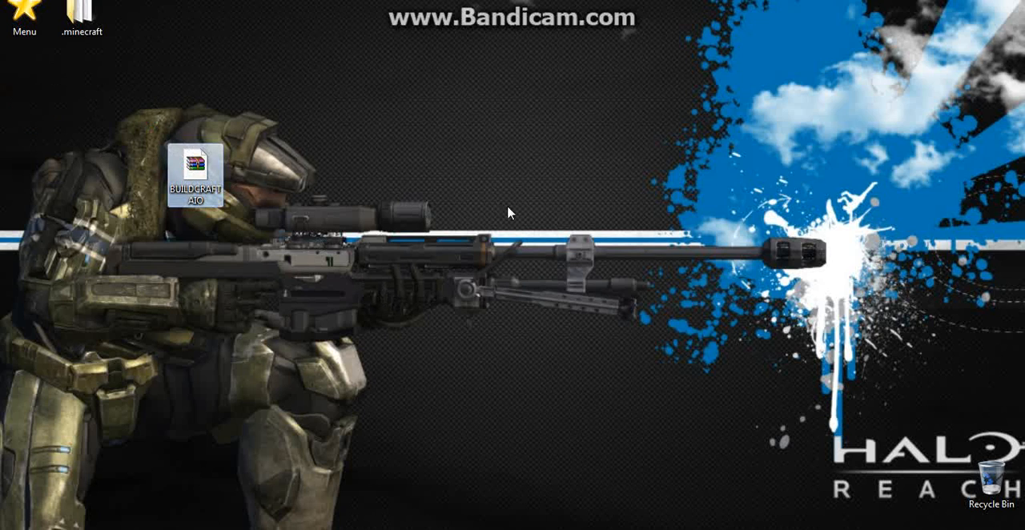
mouse_move(696, 343)
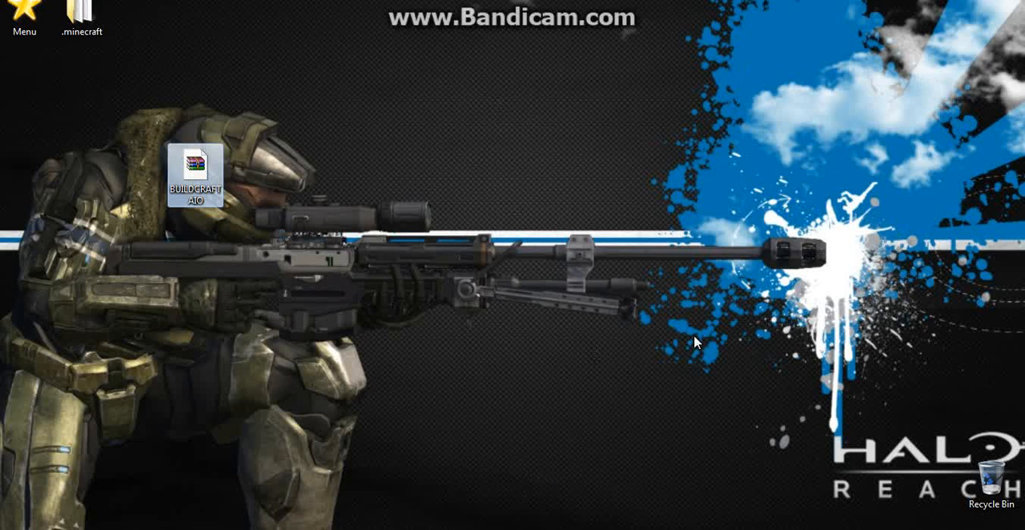
mouse_move(626, 218)
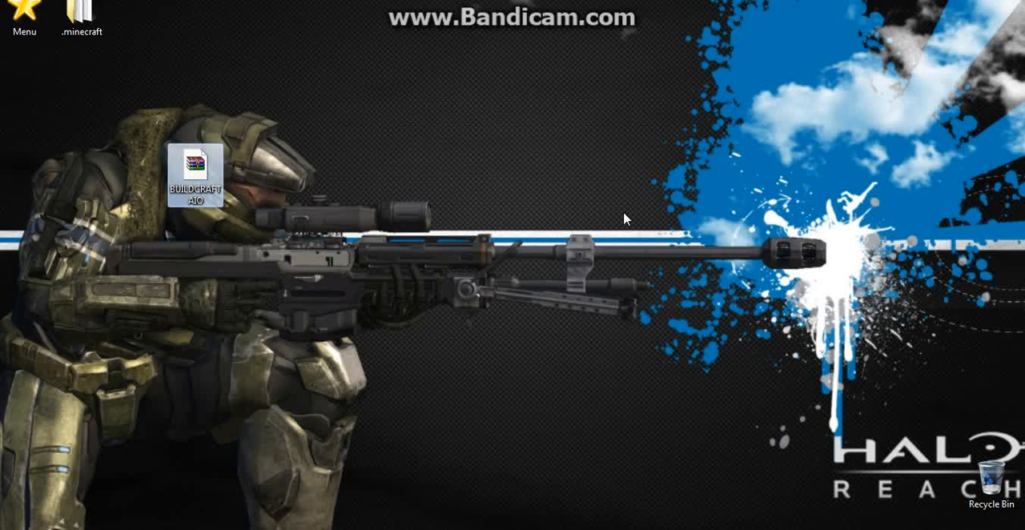
mouse_move(774, 355)
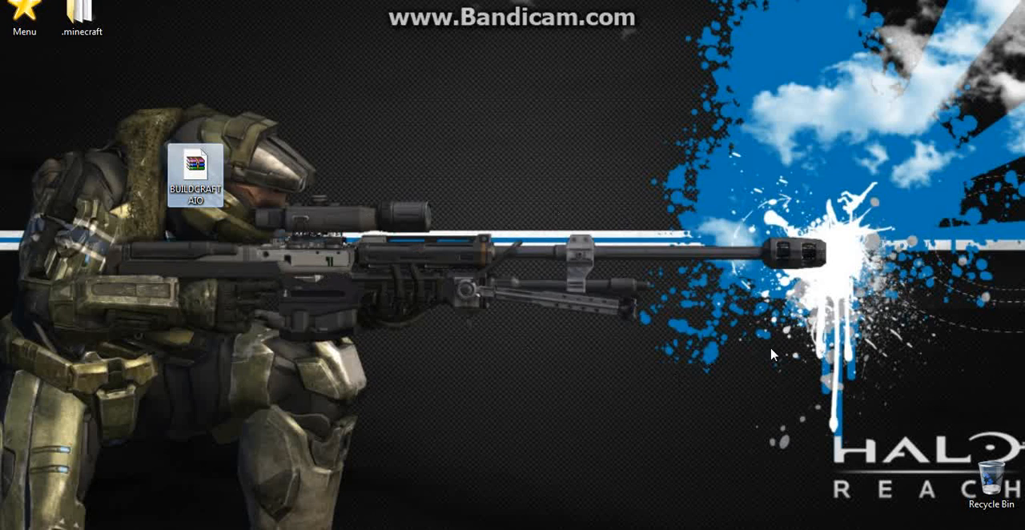
mouse_move(844, 387)
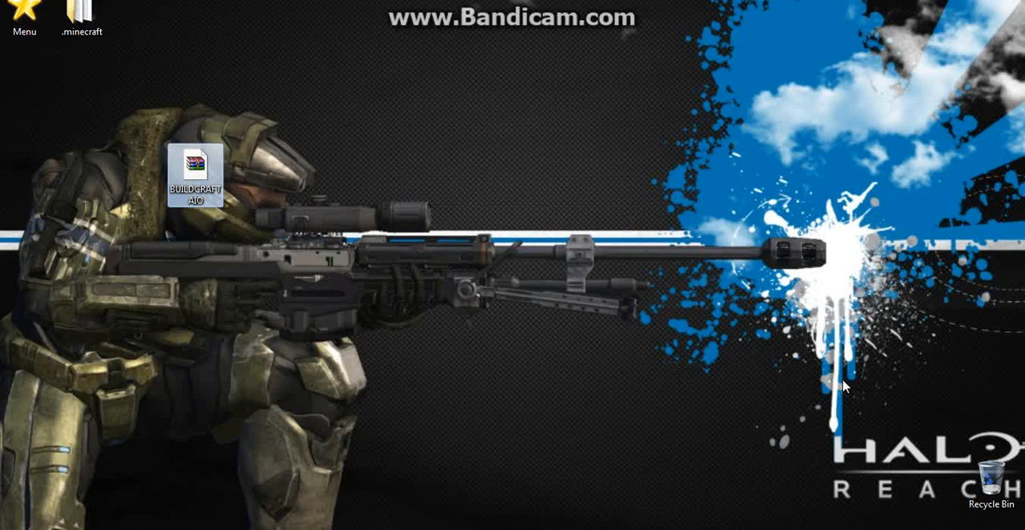
mouse_move(679, 220)
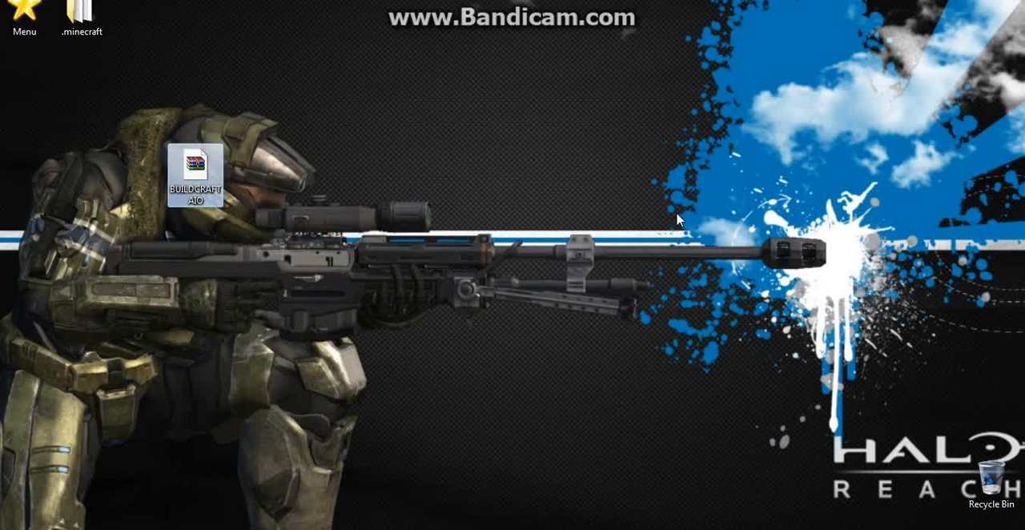
mouse_move(328, 289)
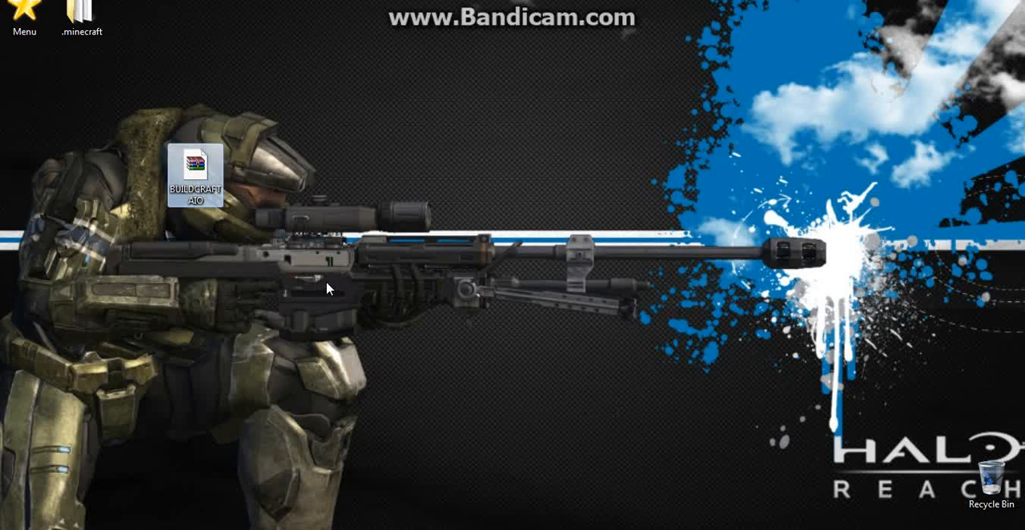
mouse_move(226, 206)
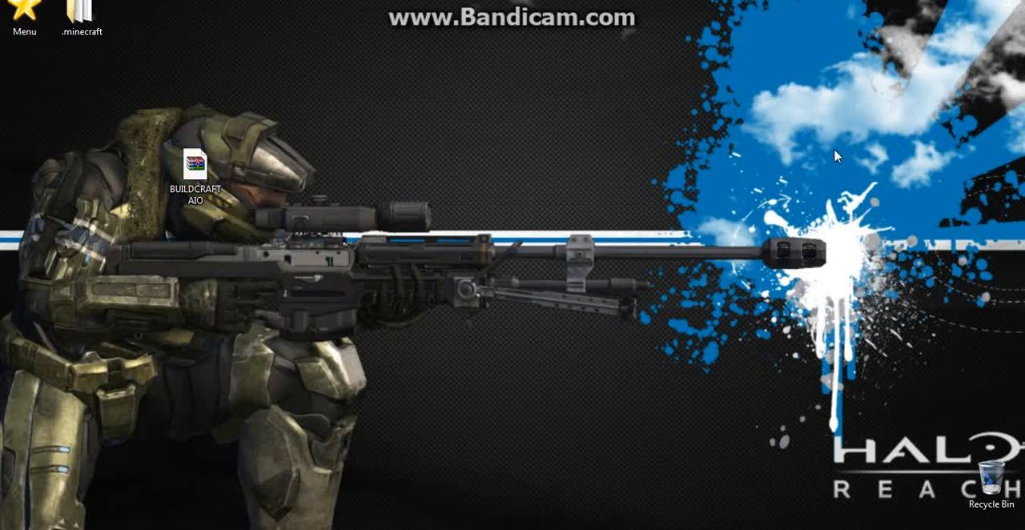
left_click_drag(197, 165, 387, 119)
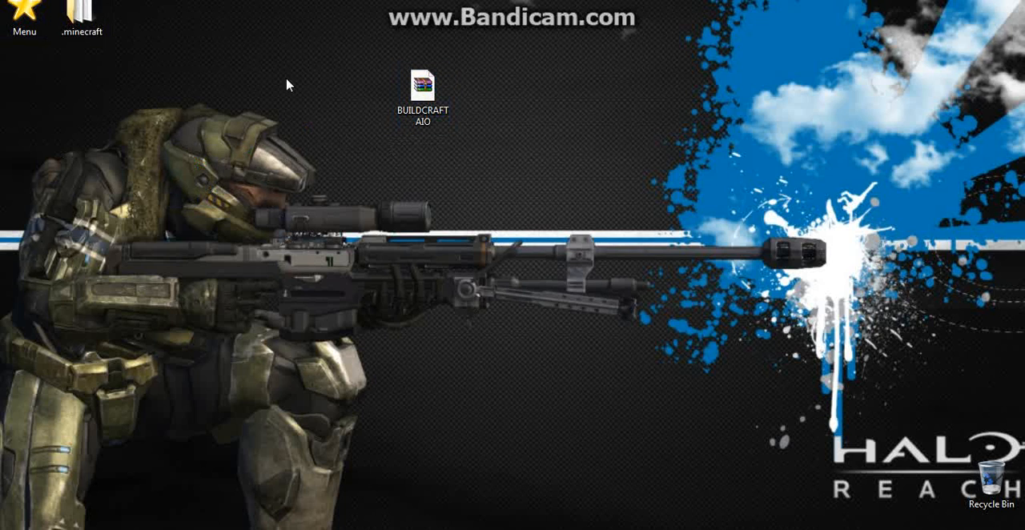
mouse_move(314, 191)
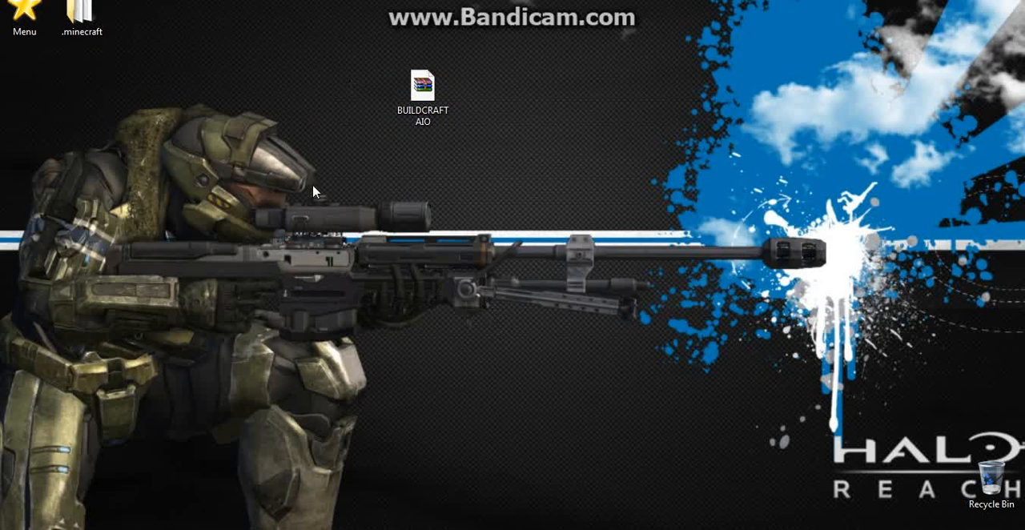
mouse_move(479, 116)
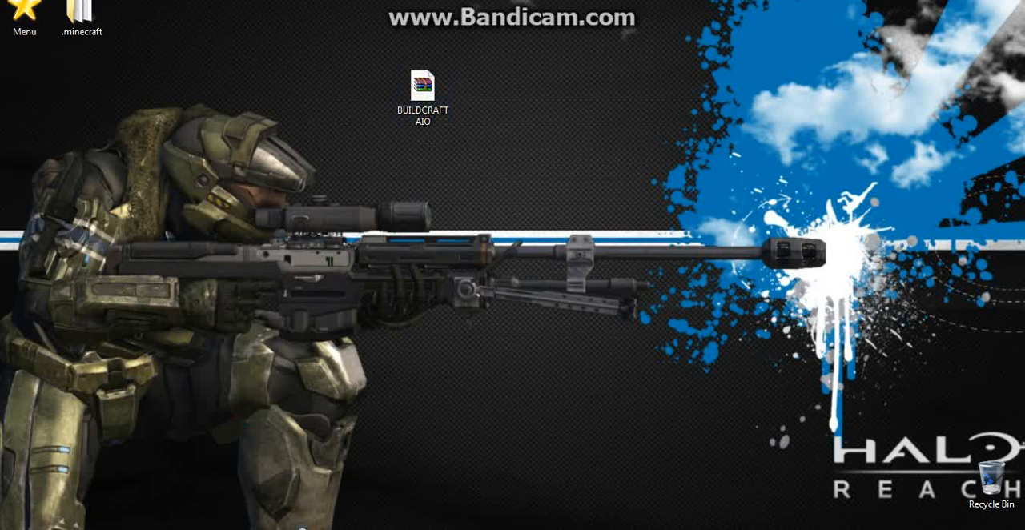
Step: Extract the BuildCraft AIO2 folder and TooManyItems zip to the desktop, then close WinRAR
double_click(422, 84)
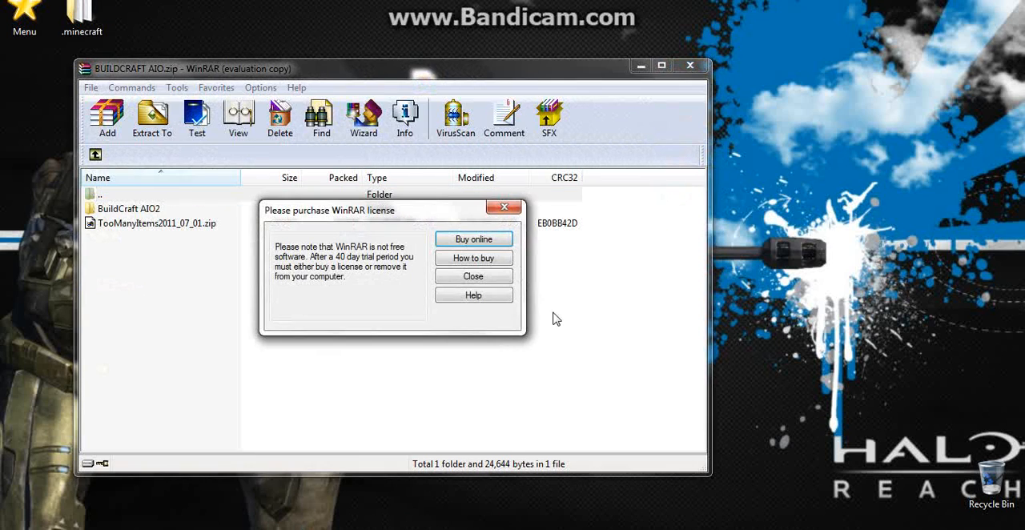
left_click(473, 275)
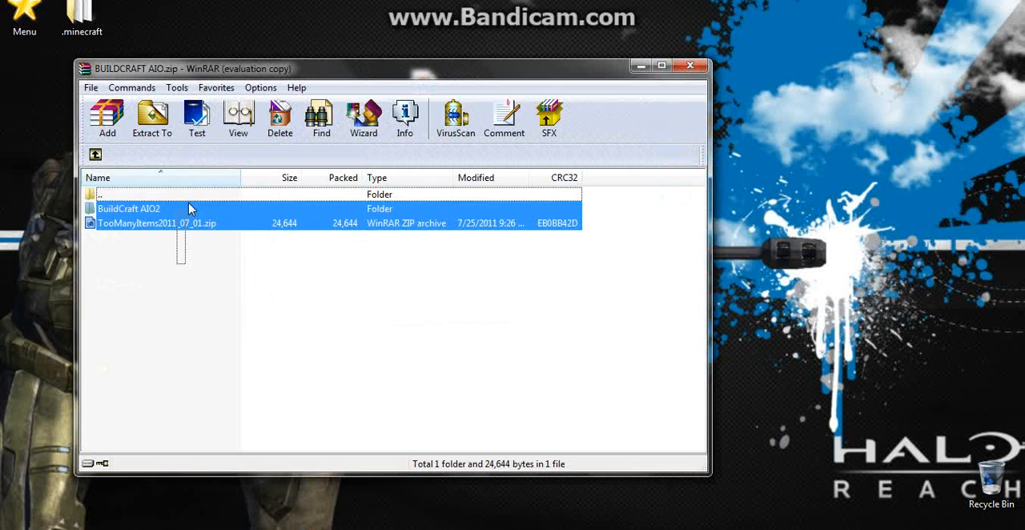
left_click(151, 118)
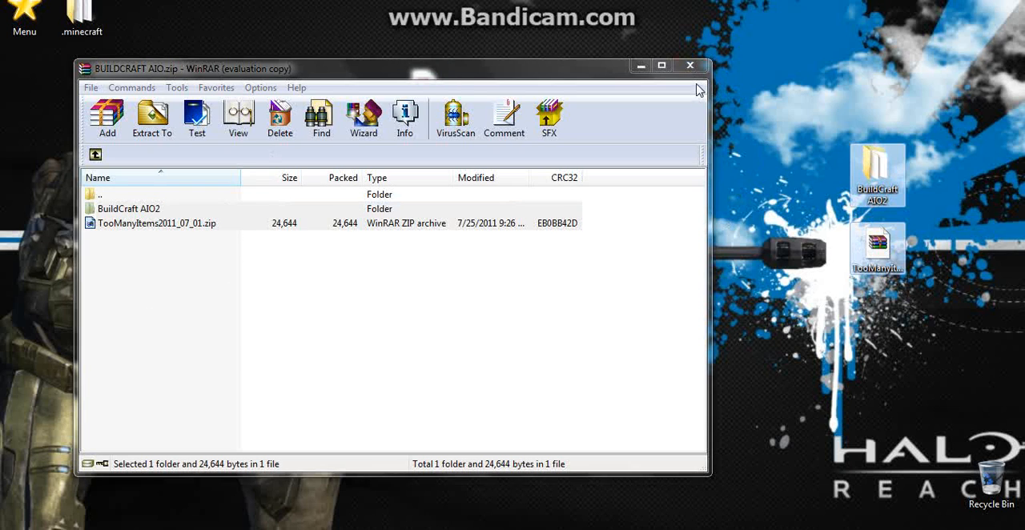
left_click(689, 65)
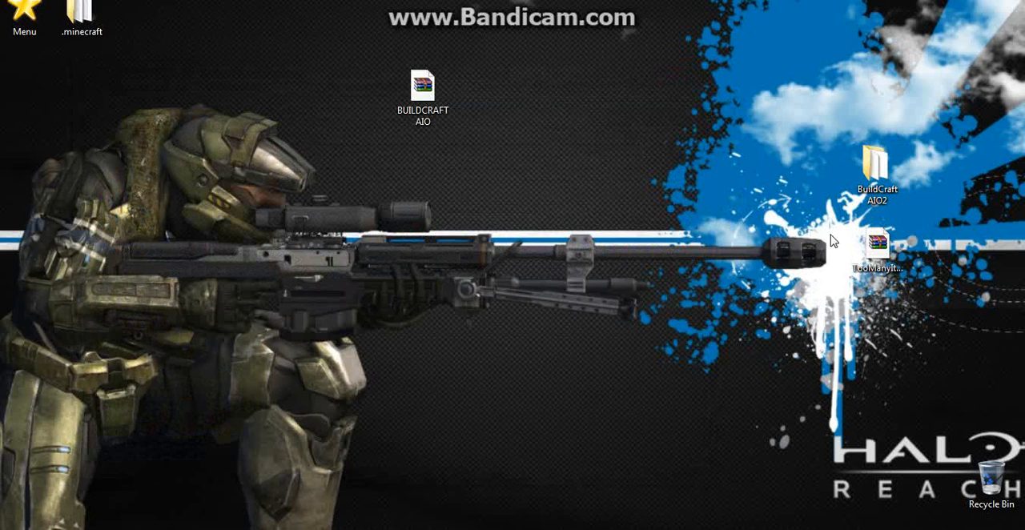
Step: Return the BUILDCRAFT AIO archive to the left column, run the Minecraft launcher, and view its options
left_click(422, 88)
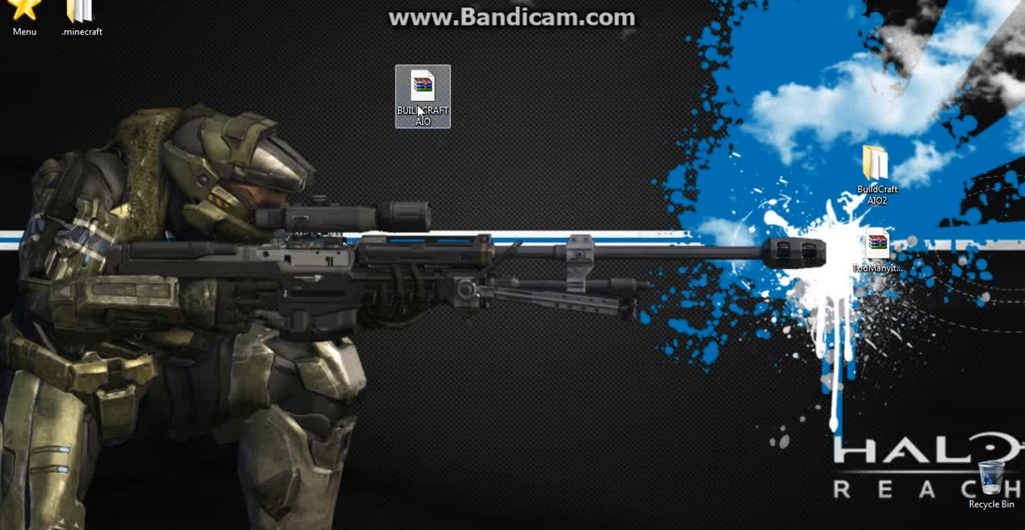
left_click_drag(423, 96, 27, 88)
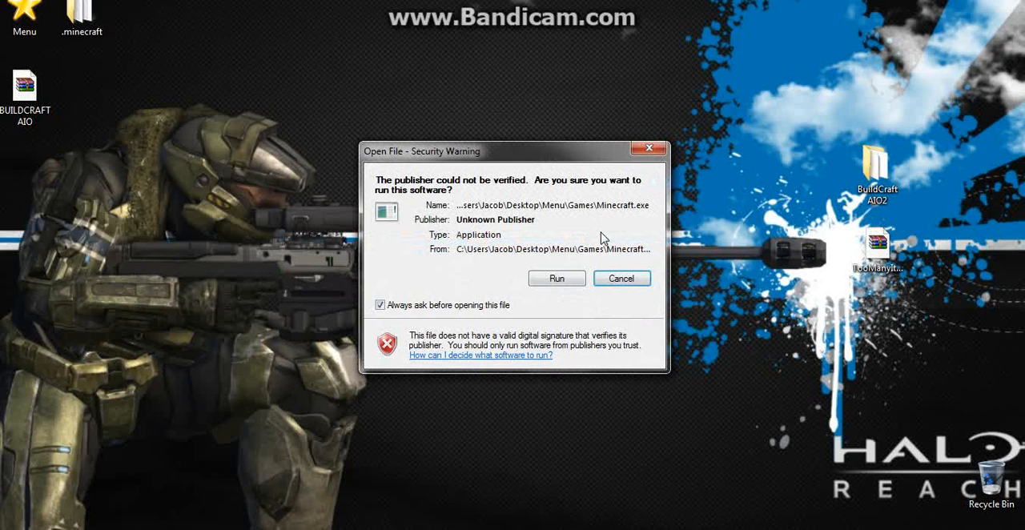
left_click(556, 278)
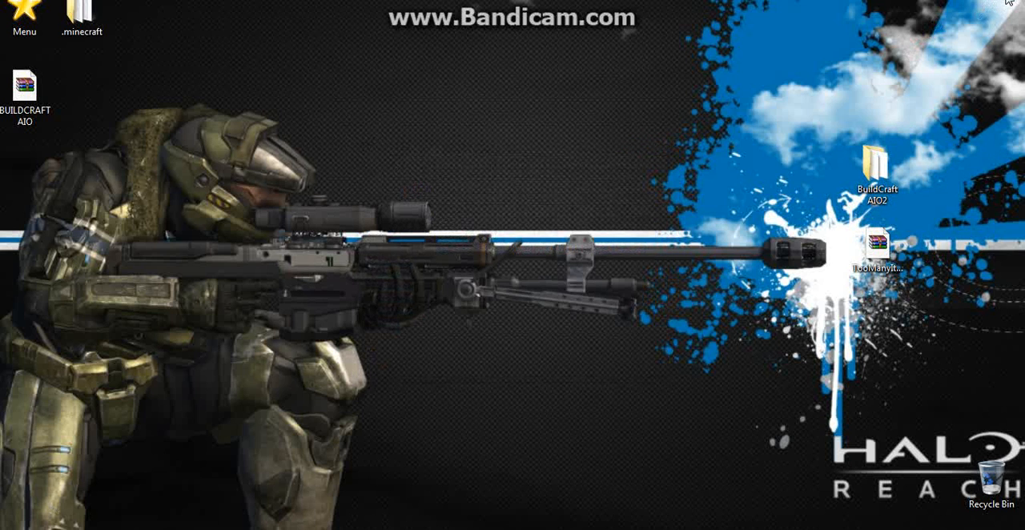
double_click(81, 16)
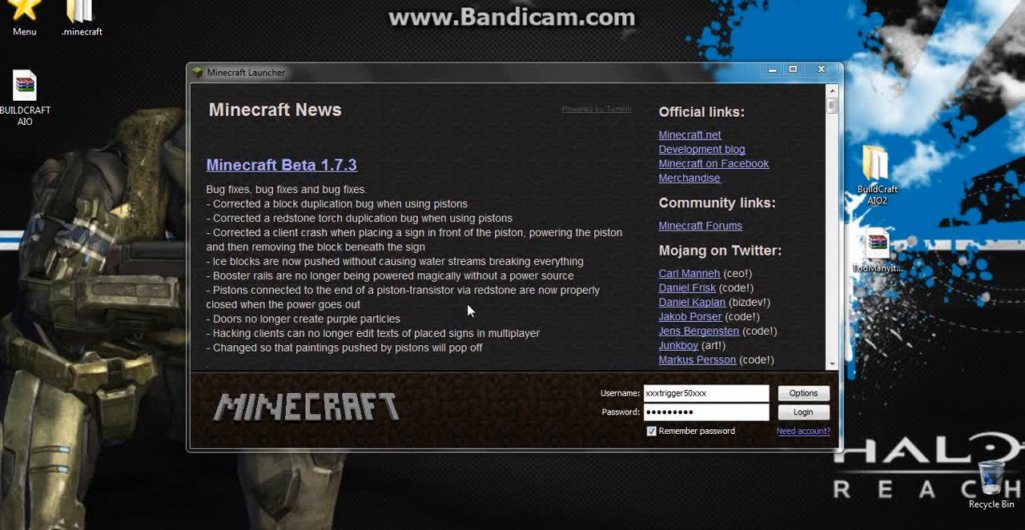
mouse_move(804, 393)
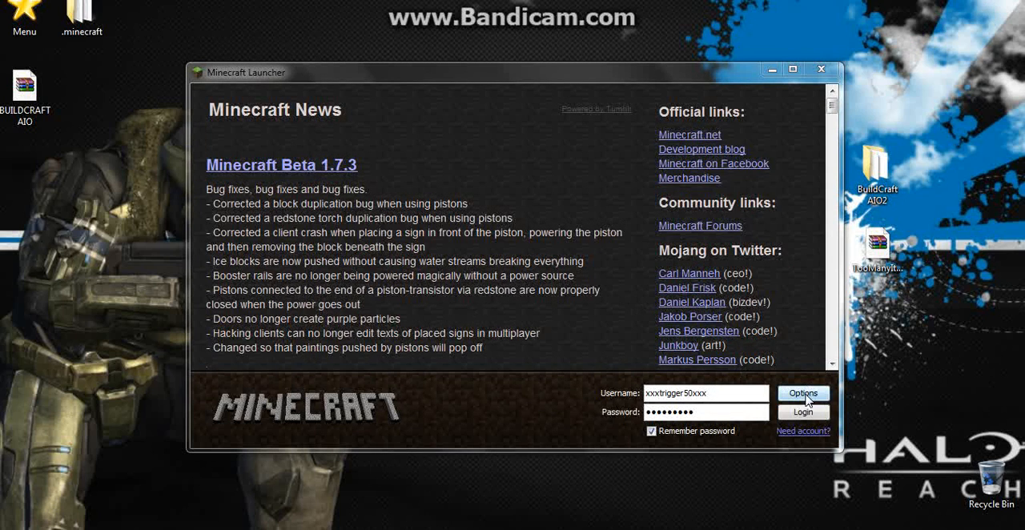
left_click(803, 393)
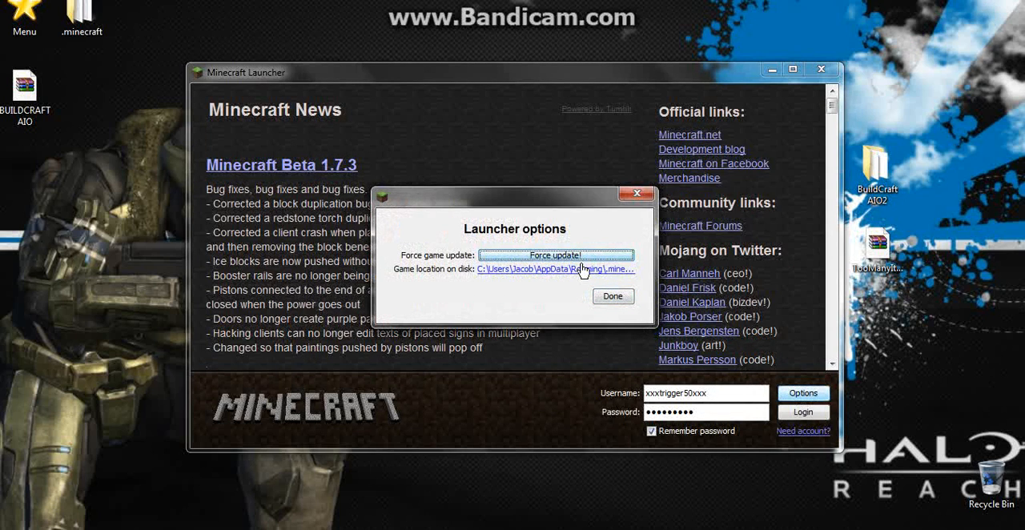
mouse_move(499, 286)
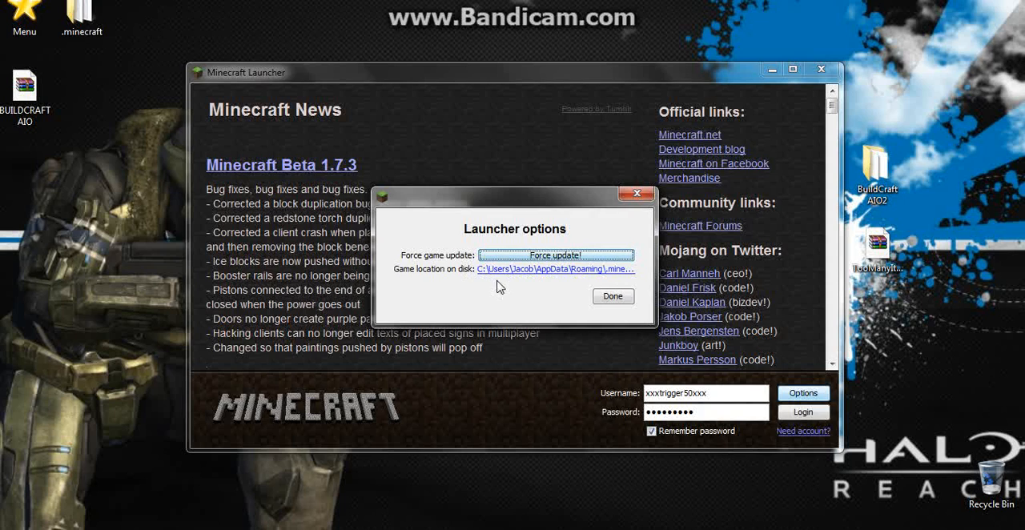
mouse_move(528, 276)
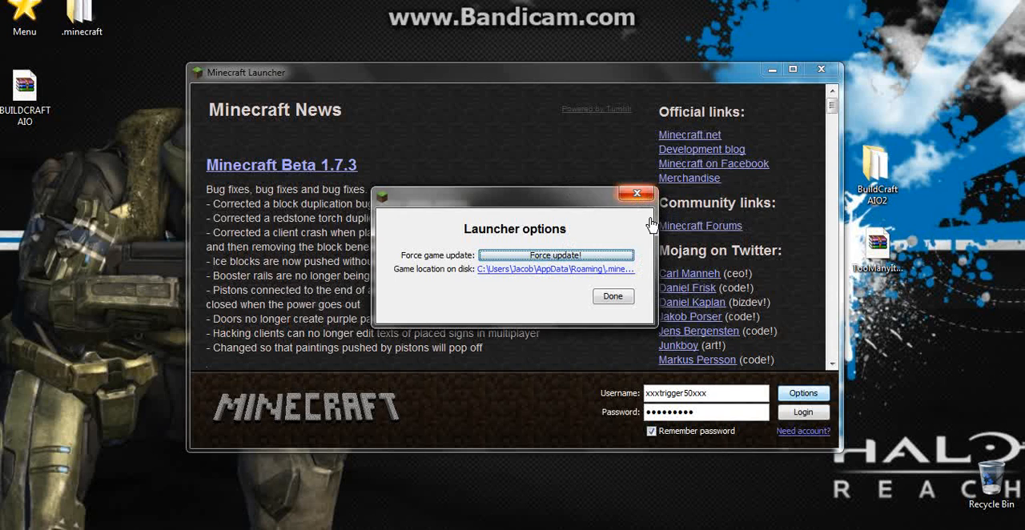
Step: Close launcher options, enter the .minecraft bin folder, and open minecraft.jar with WinRAR archiver
left_click(552, 270)
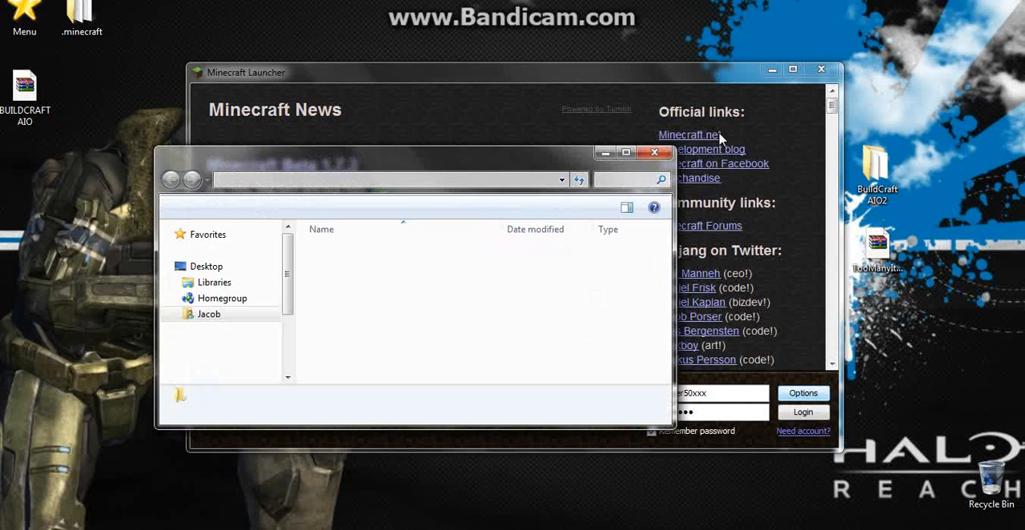
left_click(803, 393)
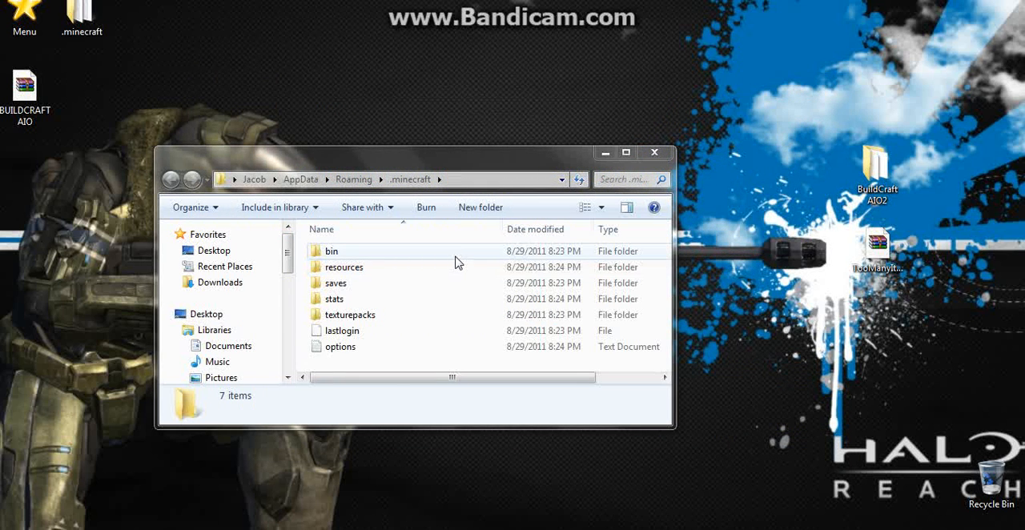
double_click(331, 251)
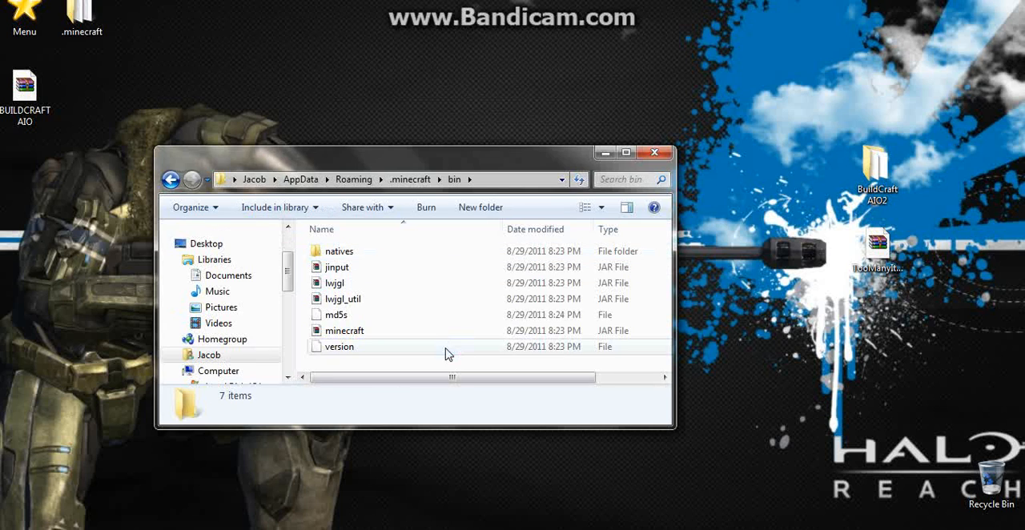
mouse_move(337, 331)
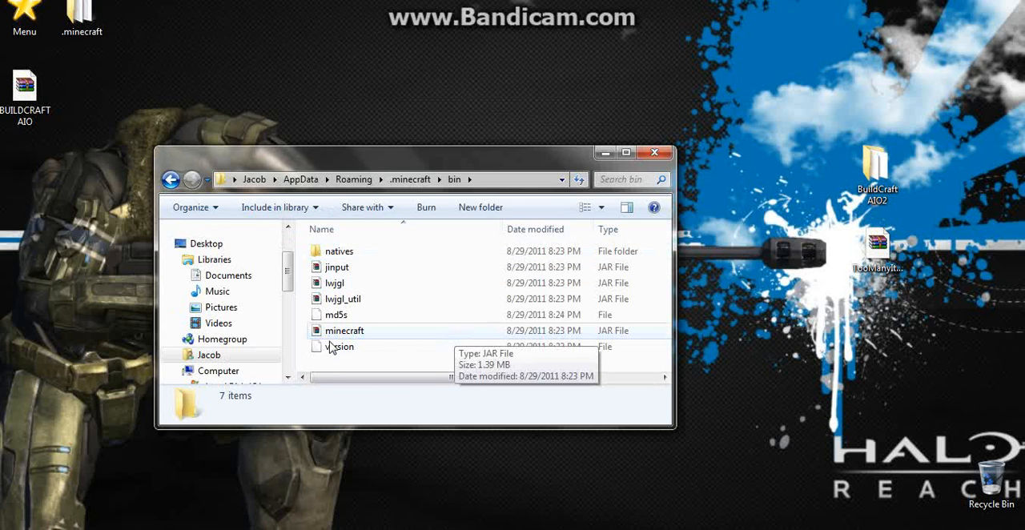
left_click(345, 330)
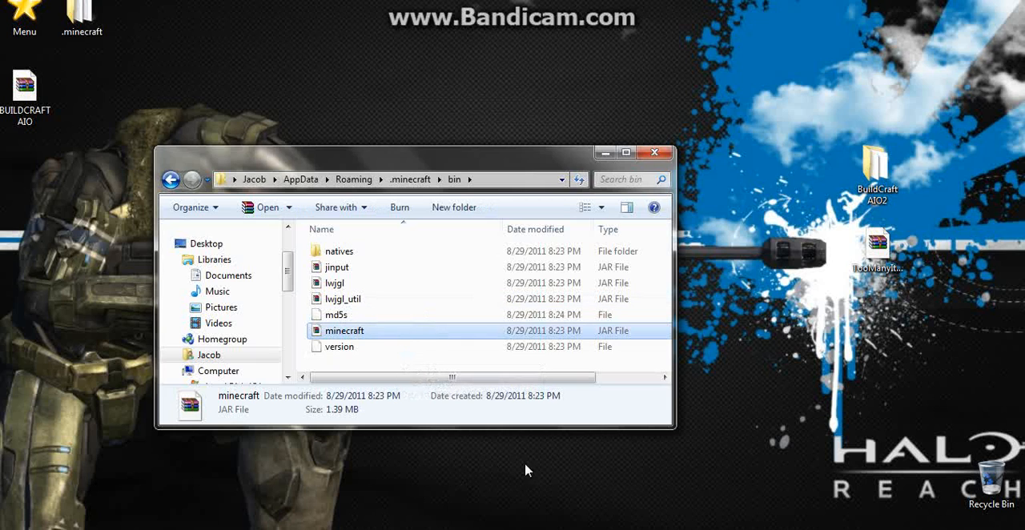
mouse_move(669, 431)
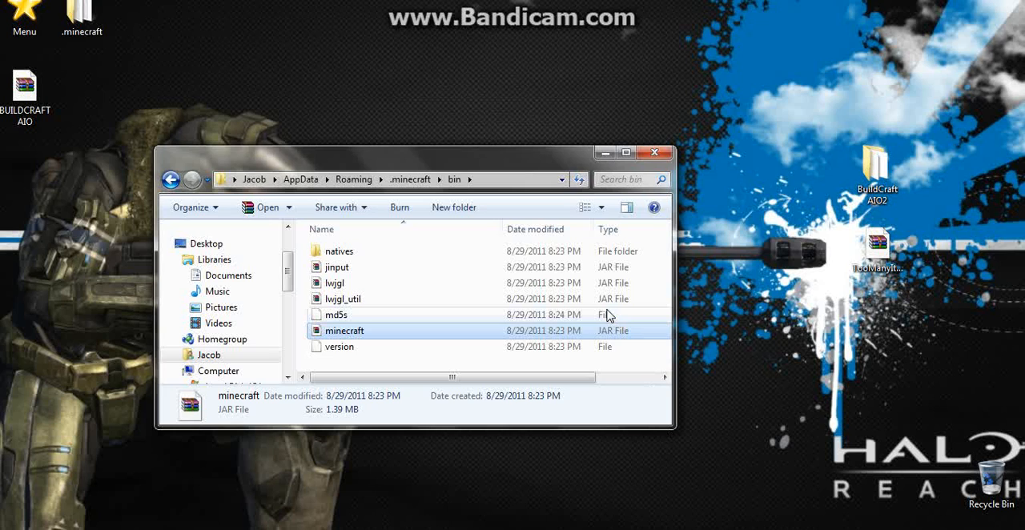
mouse_move(566, 303)
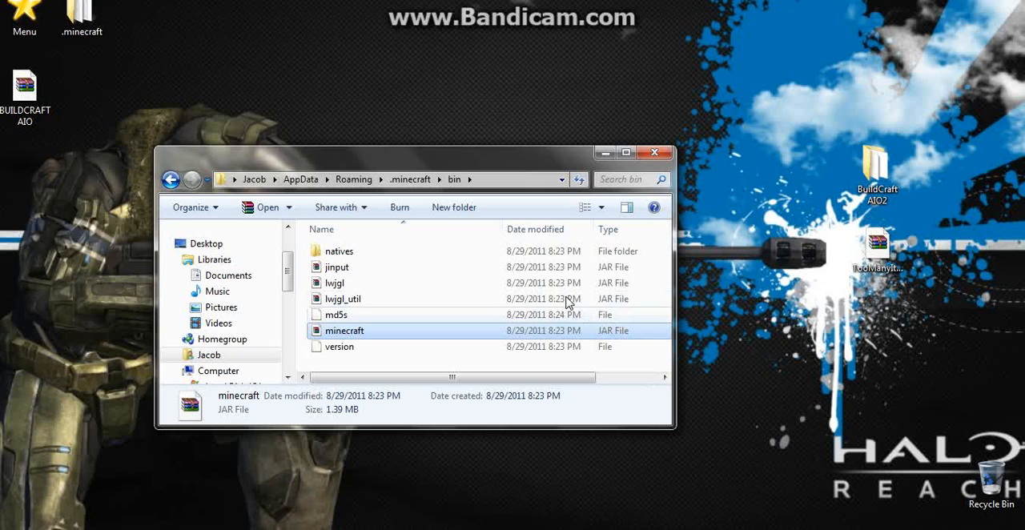
right_click(344, 330)
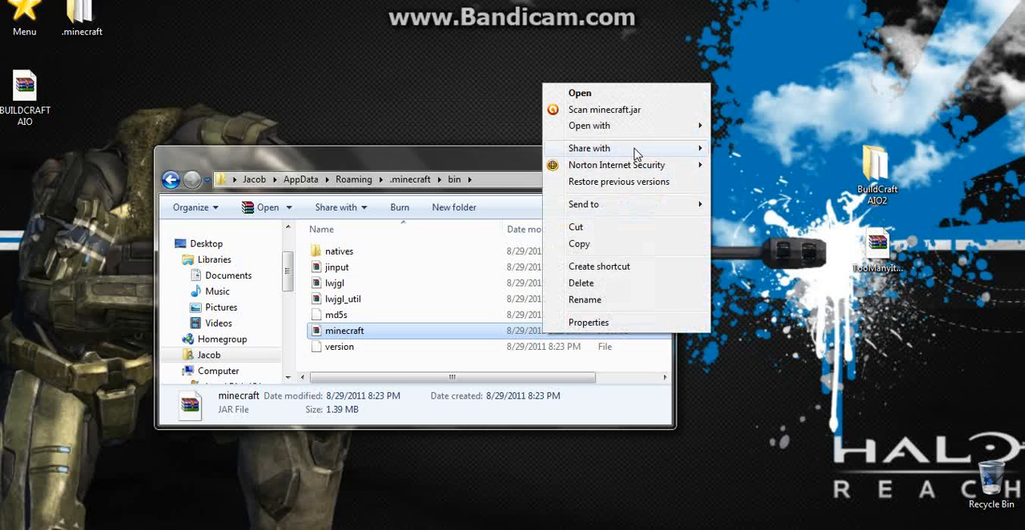
left_click(590, 126)
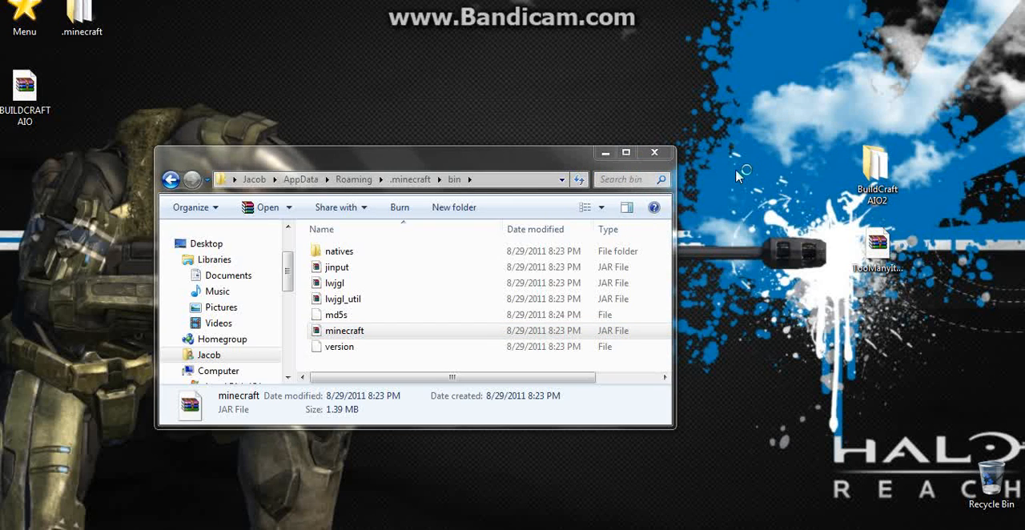
double_click(343, 330)
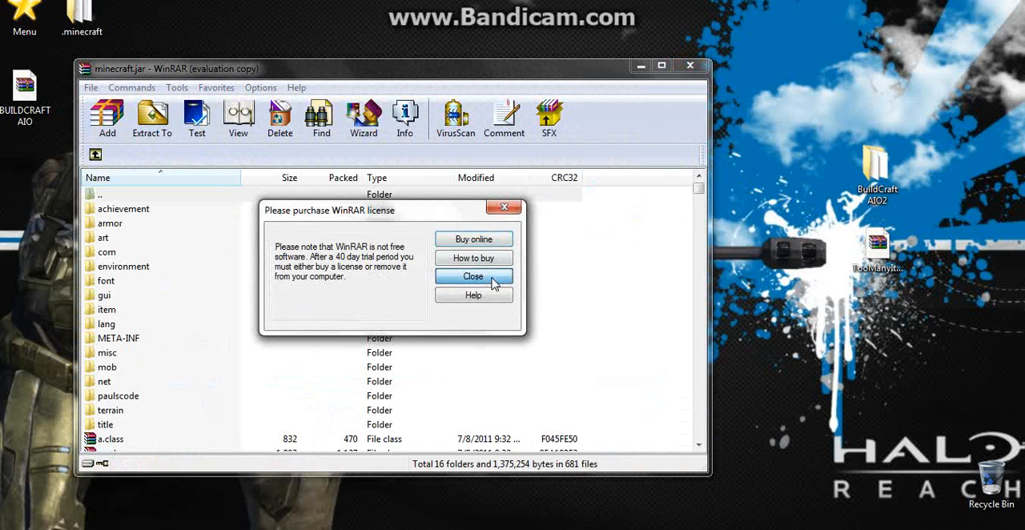
Step: Dismiss the licence reminder and delete the META-INF folder from minecraft.jar
left_click(473, 277)
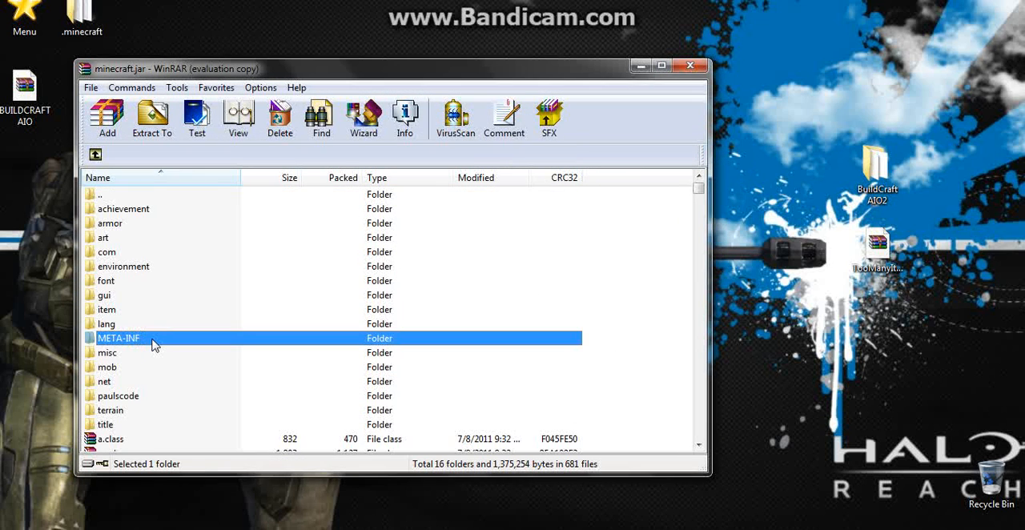
left_click(280, 118)
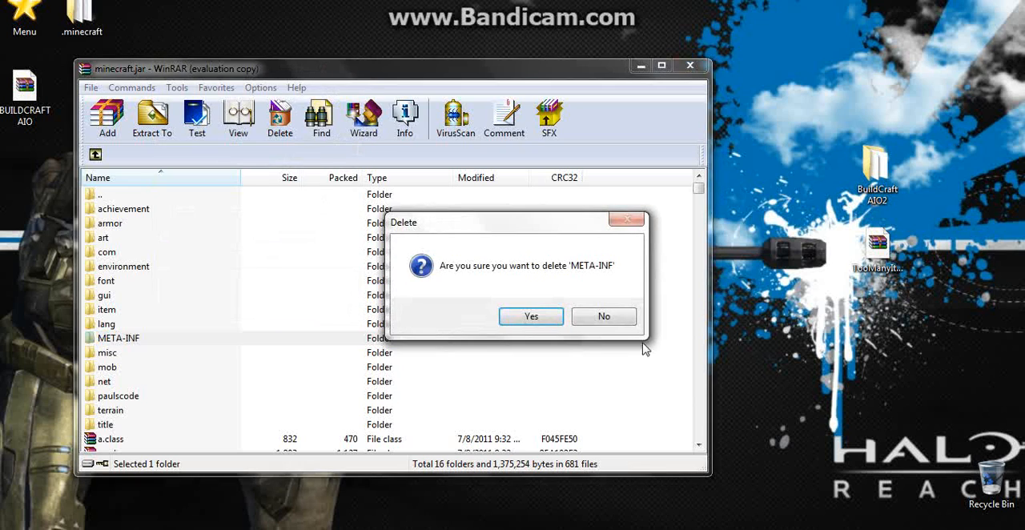
left_click(531, 317)
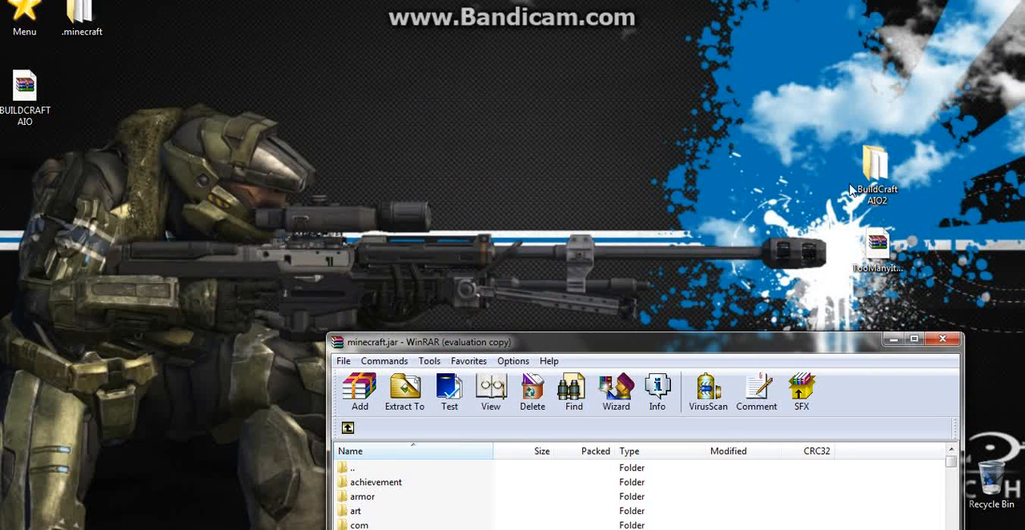
Step: Move the BuildCraft AIO2 folder icon left, open it, and select all 76 items
left_click_drag(873, 181, 80, 257)
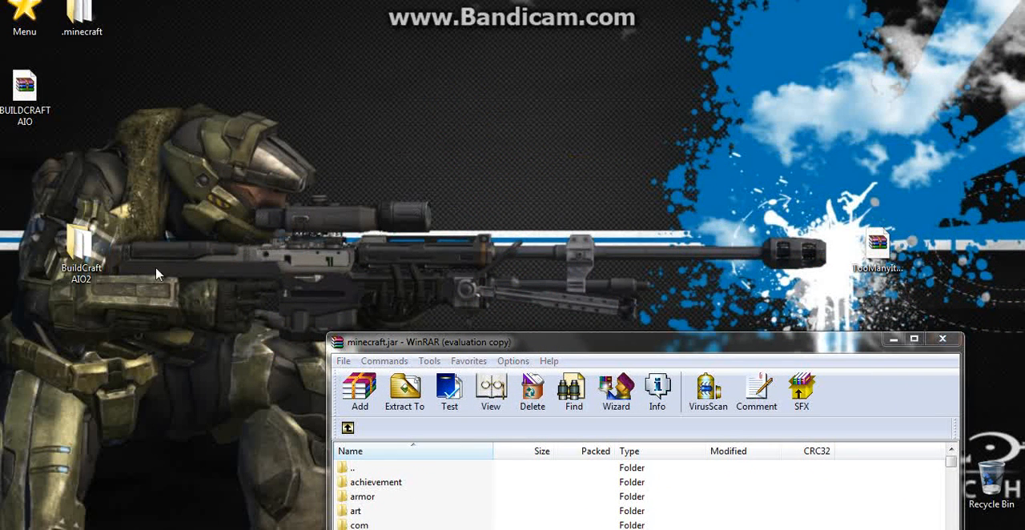
left_click(81, 252)
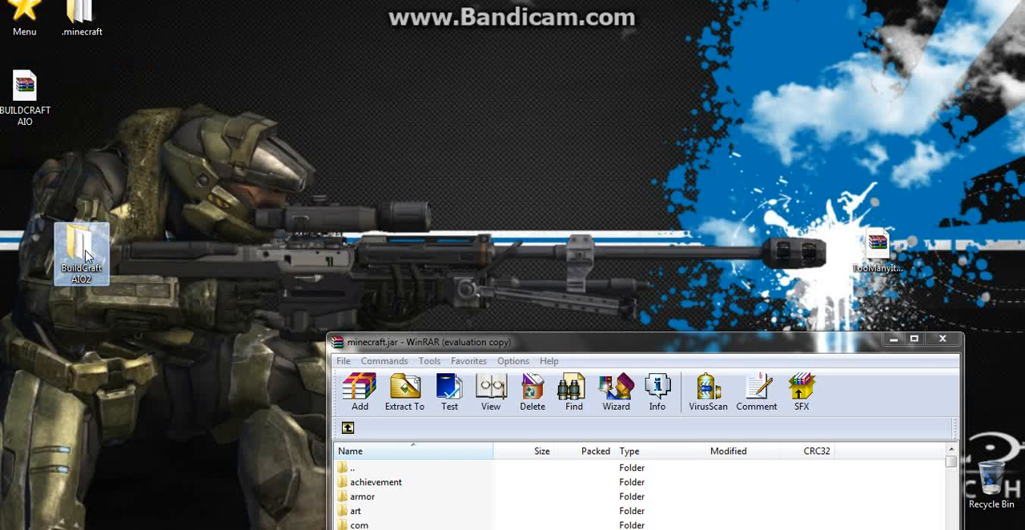
double_click(80, 257)
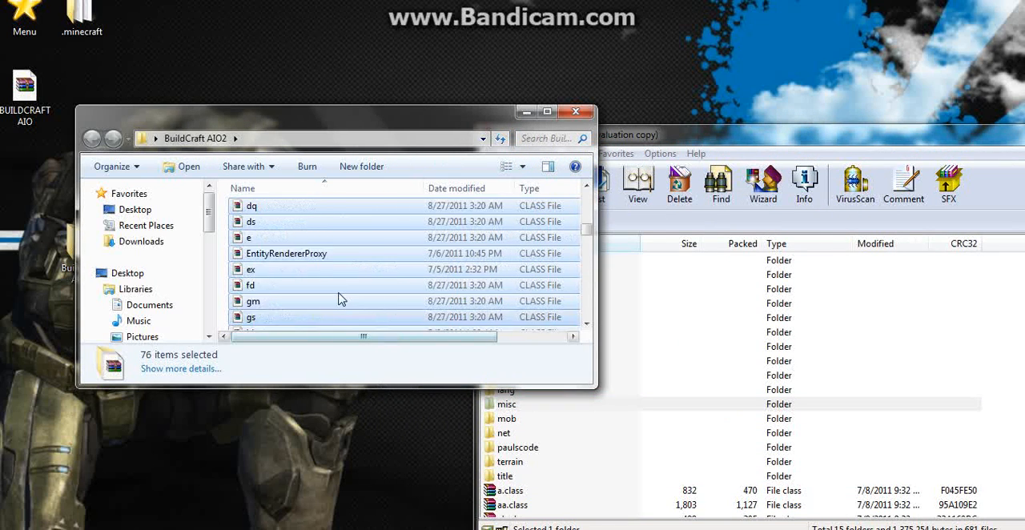
scroll("up", 3)
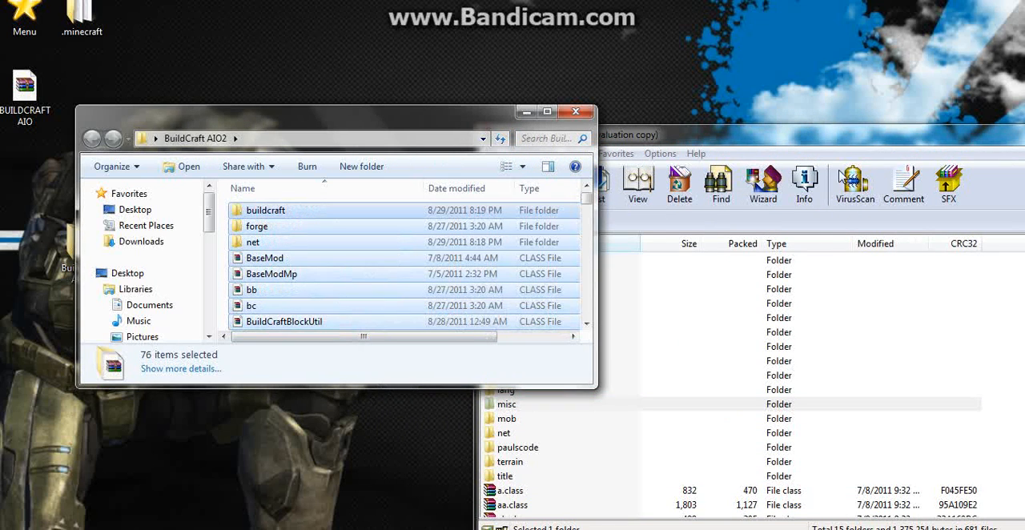
mouse_move(799, 281)
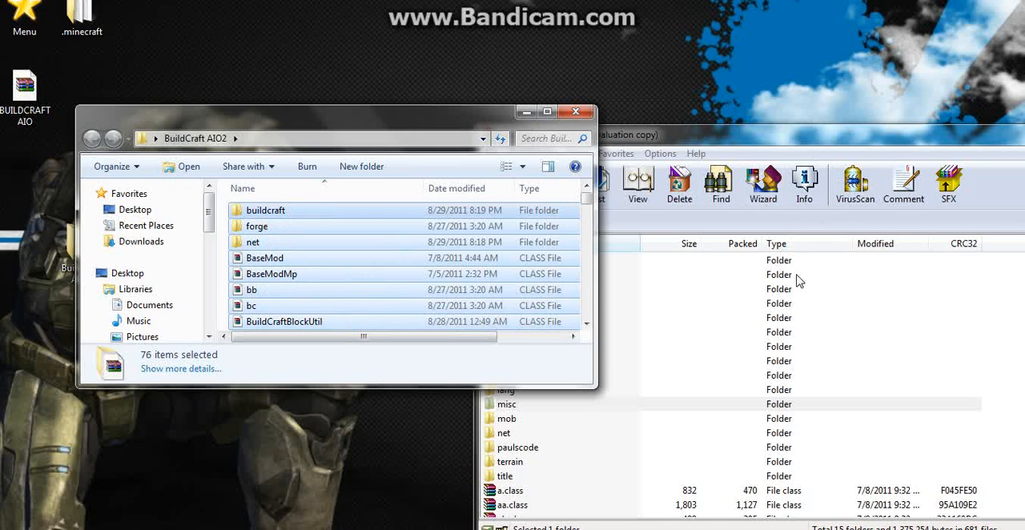
mouse_move(743, 270)
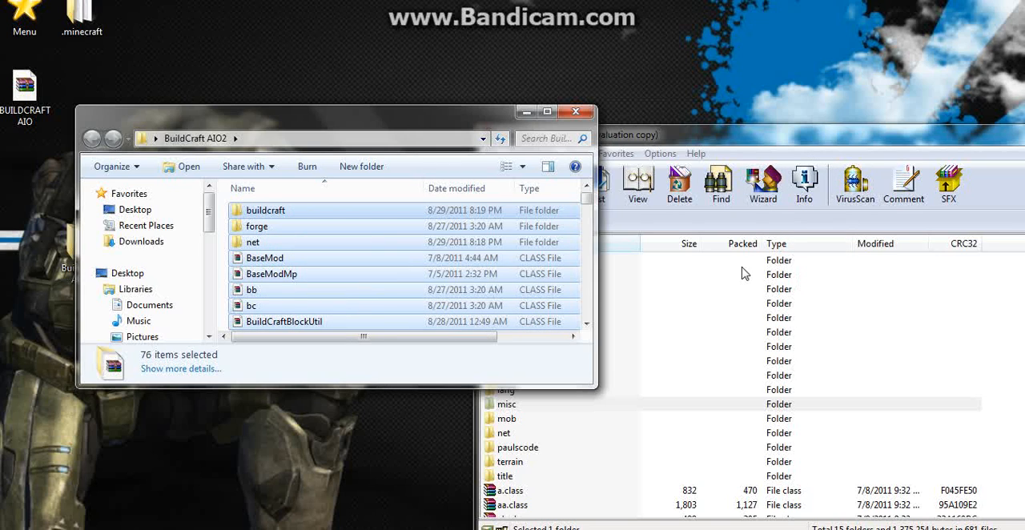
mouse_move(244, 362)
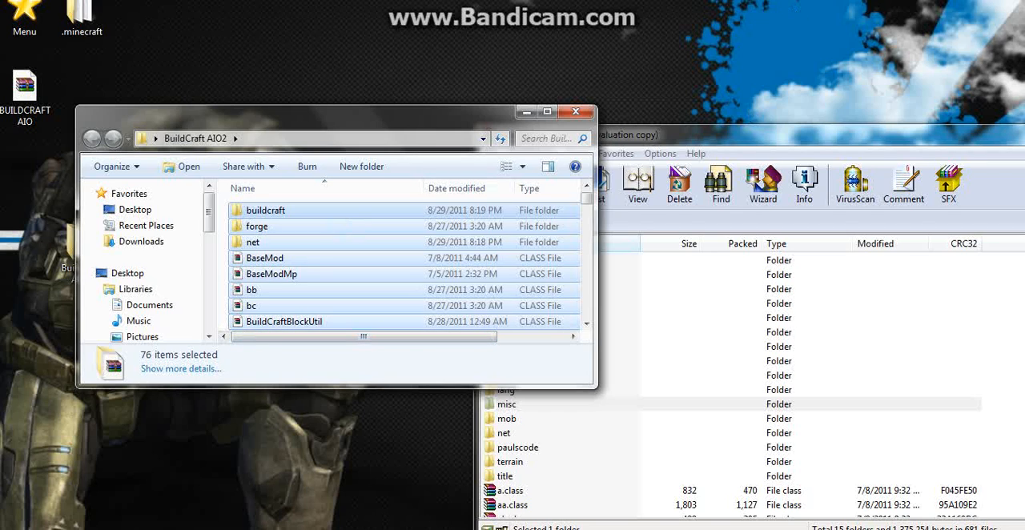
mouse_move(716, 76)
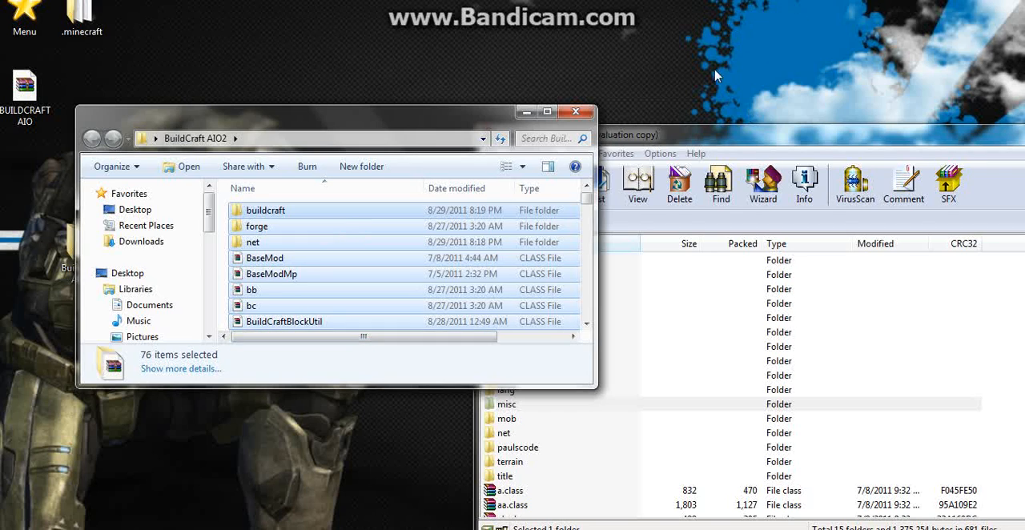
mouse_move(423, 308)
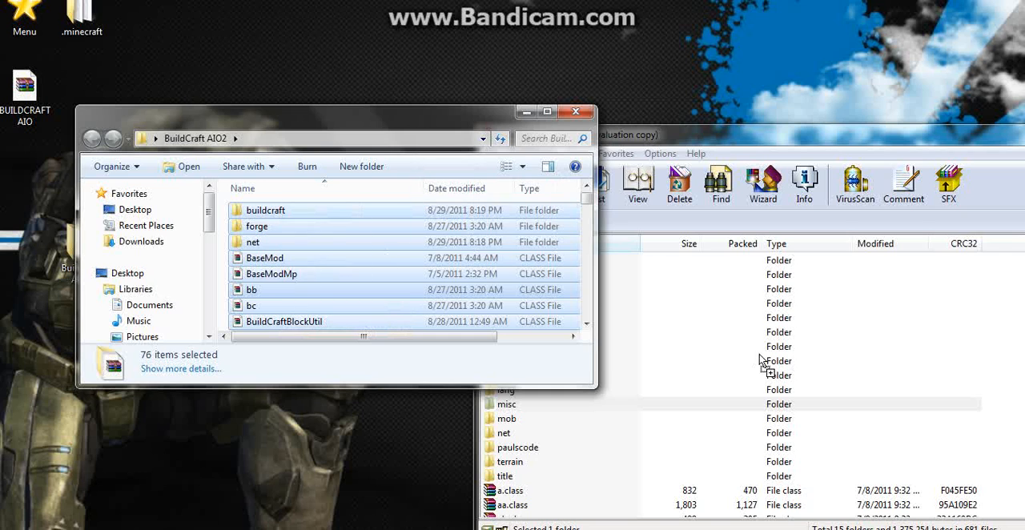
Step: Drop the BuildCraft AIO2 items into minecraft.jar and confirm, adding buildcraft and forge folders
left_click(508, 185)
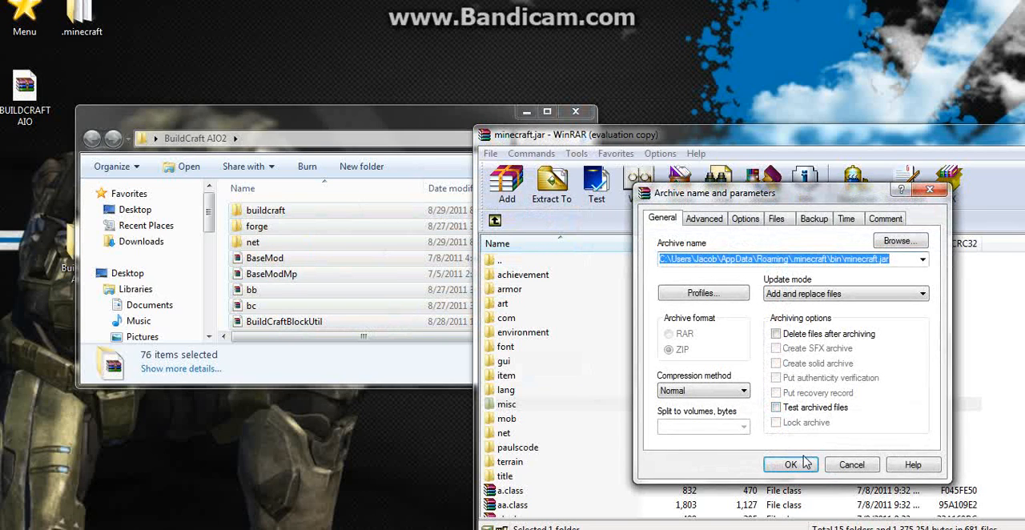
left_click(792, 465)
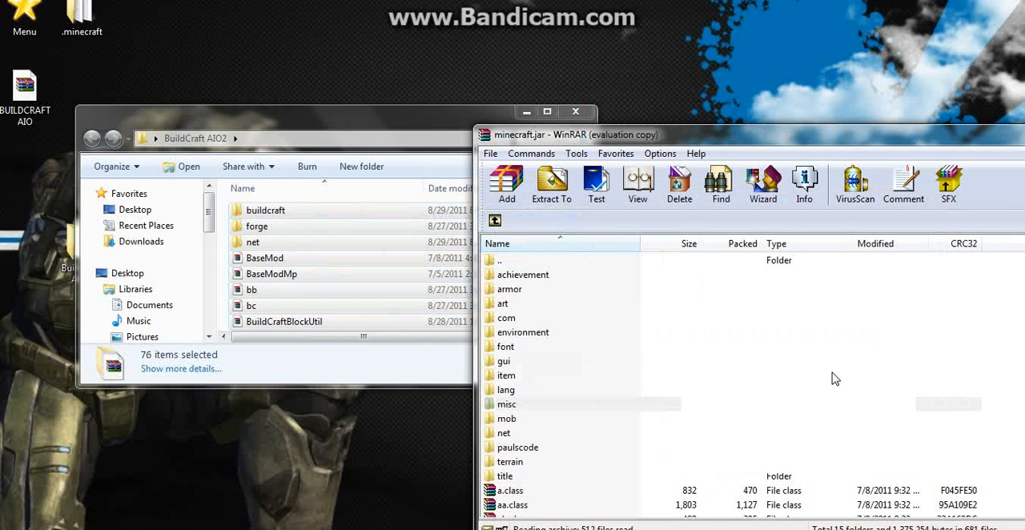
left_click(507, 433)
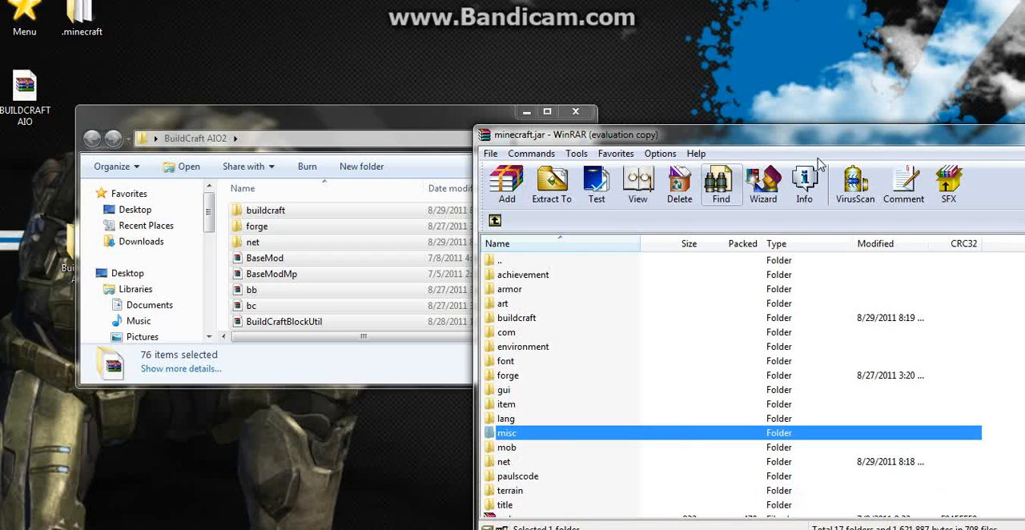
mouse_move(290, 210)
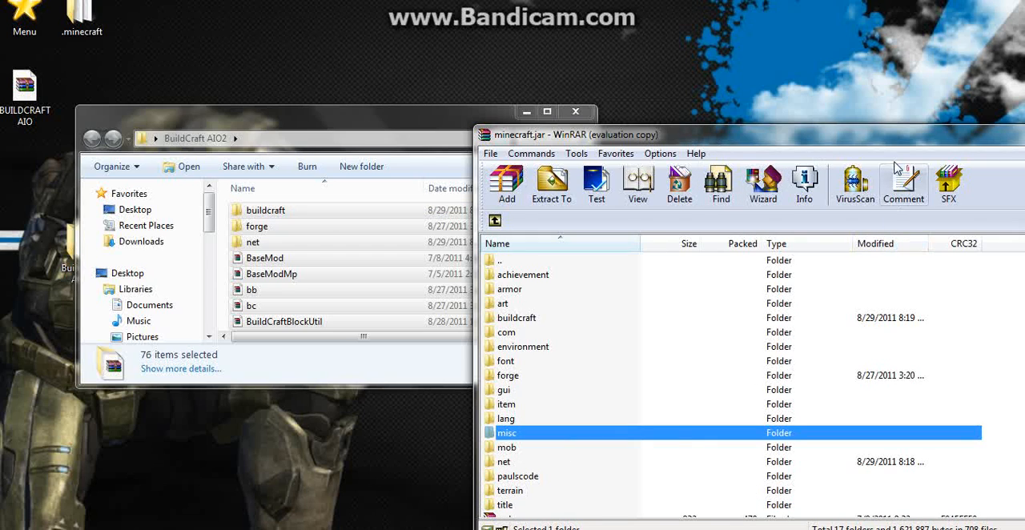
mouse_move(603, 112)
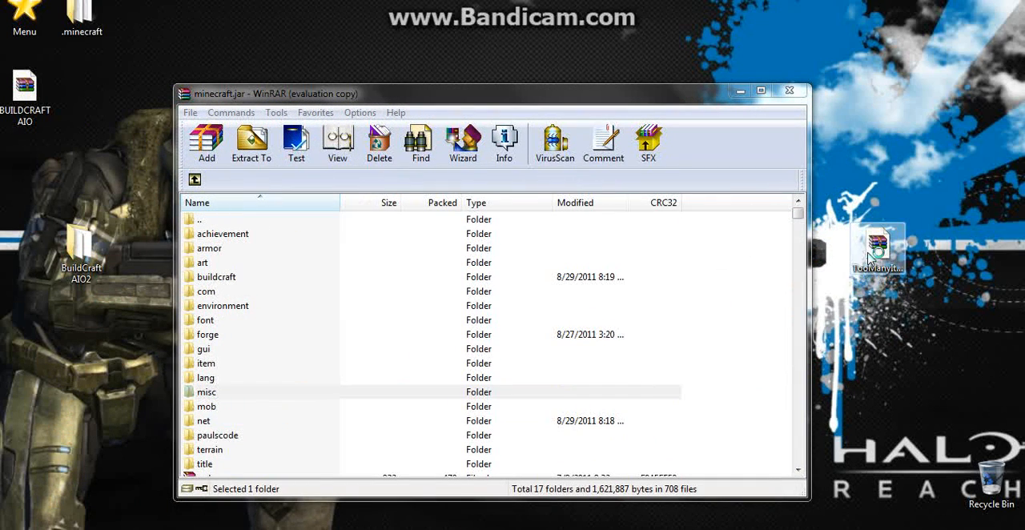
Step: Open the TooManyItems zip, add its 15 class files to minecraft.jar, and close it
double_click(879, 250)
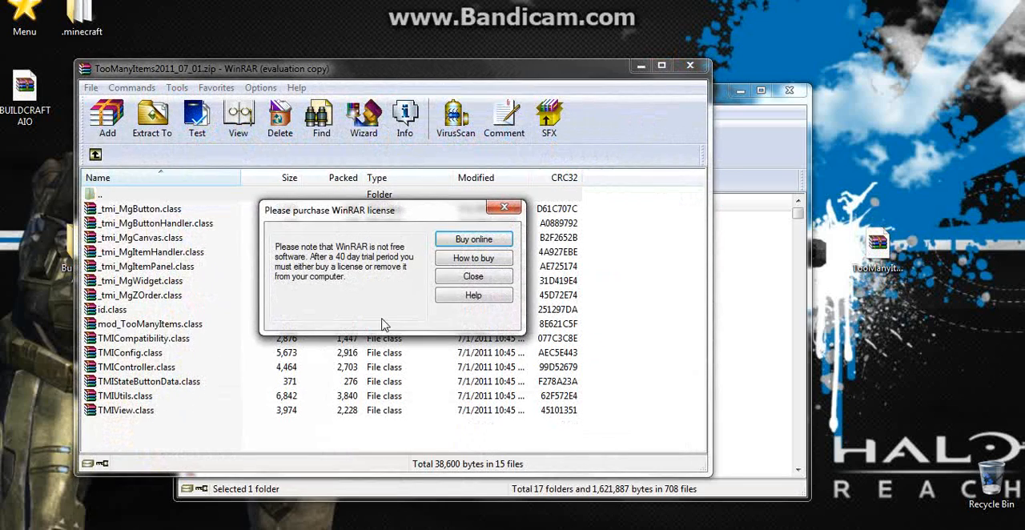
left_click(473, 275)
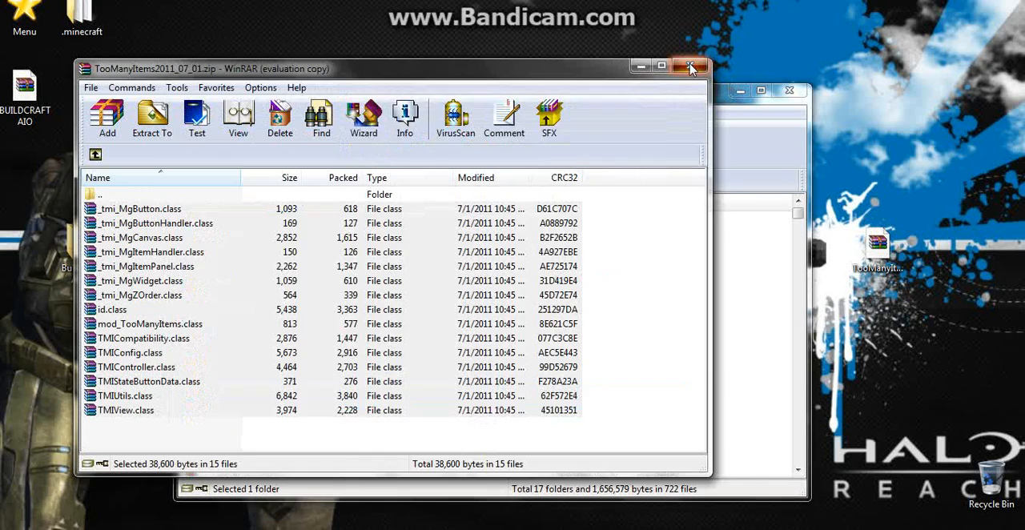
left_click(691, 68)
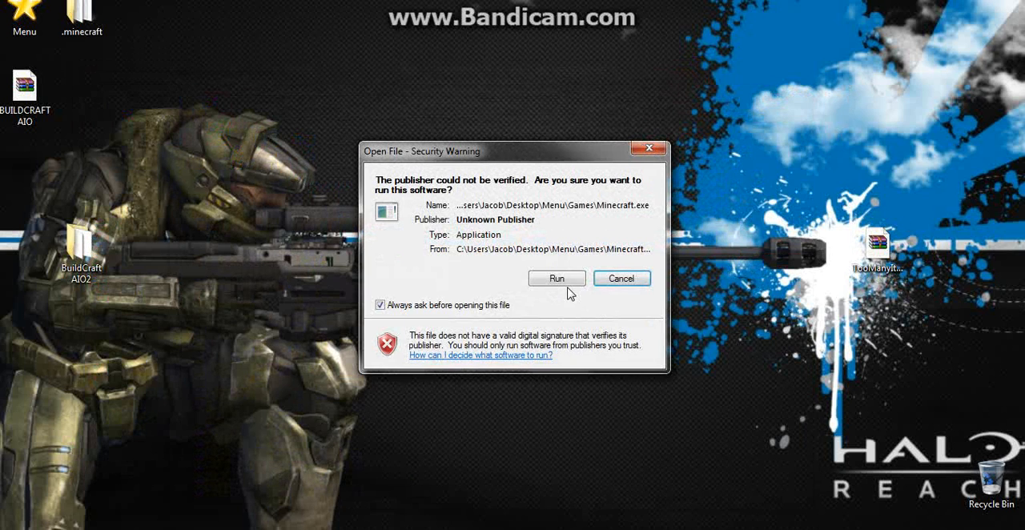
Step: Allow Minecraft past the security warning and log in to reach the Beta 1.7.3 menu
left_click(556, 278)
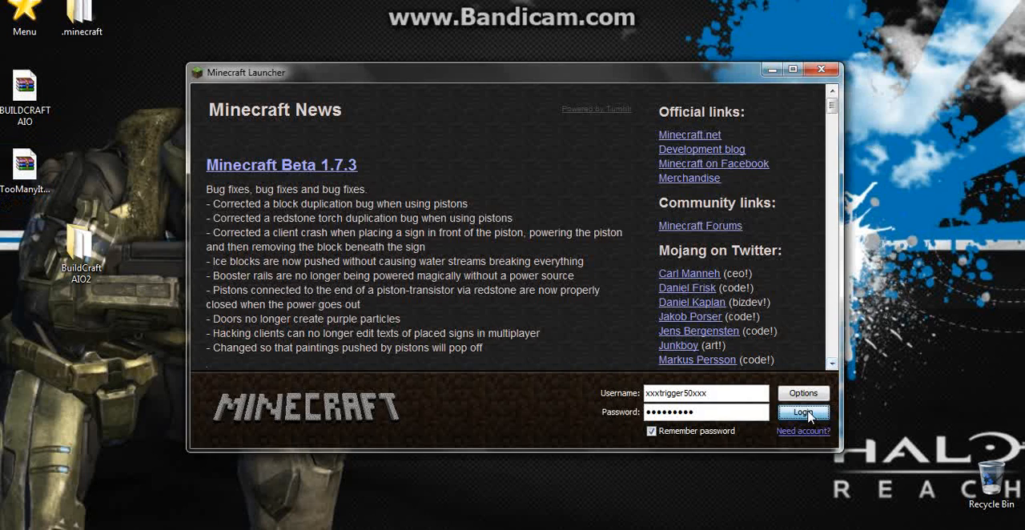
left_click(803, 411)
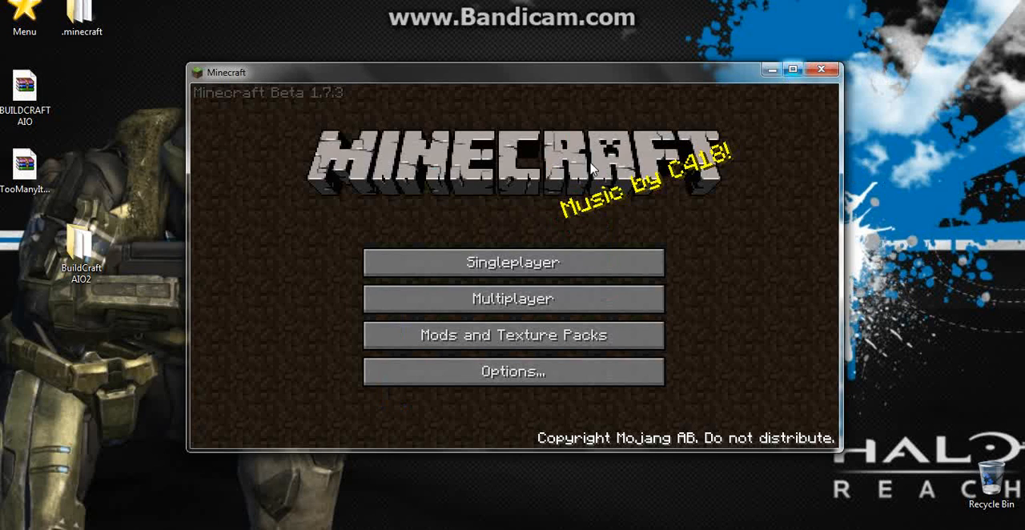
mouse_move(968, 423)
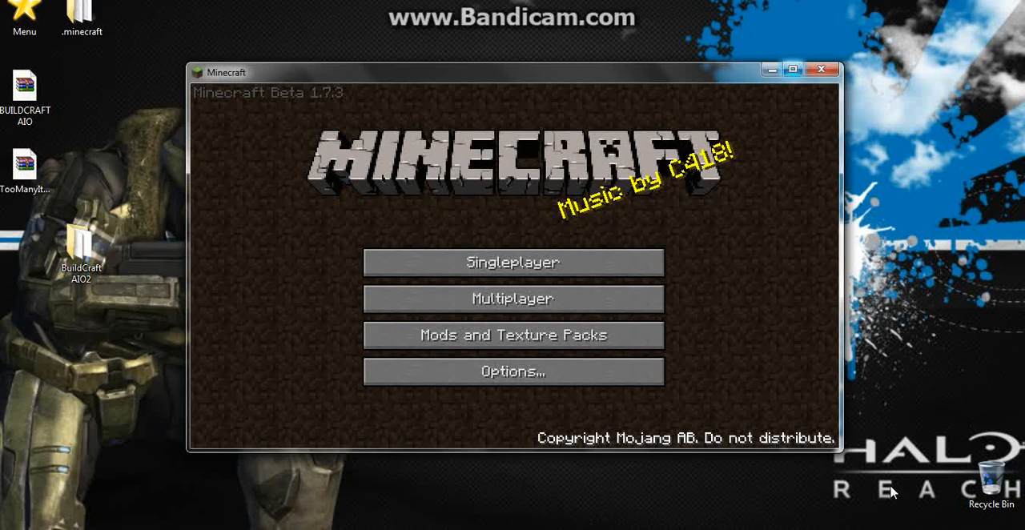
mouse_move(819, 283)
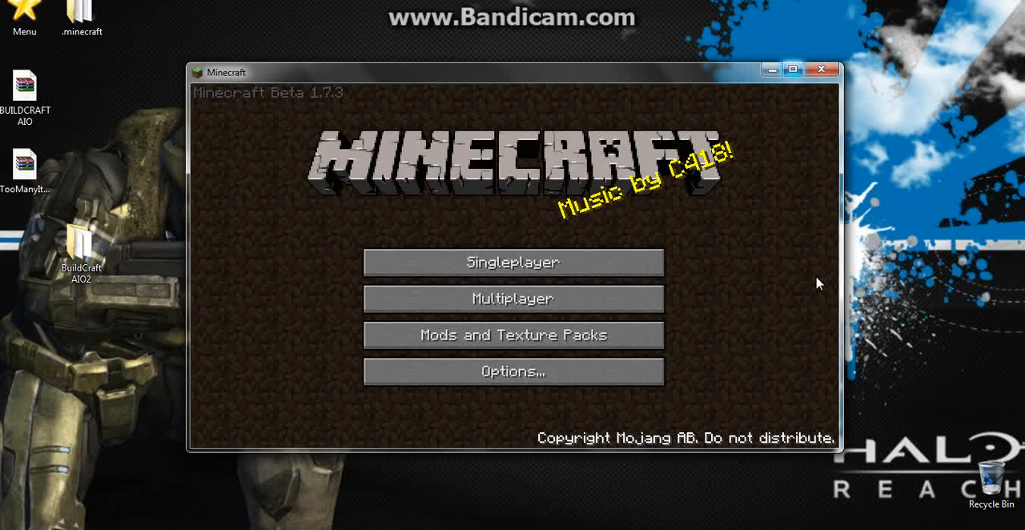
mouse_move(633, 283)
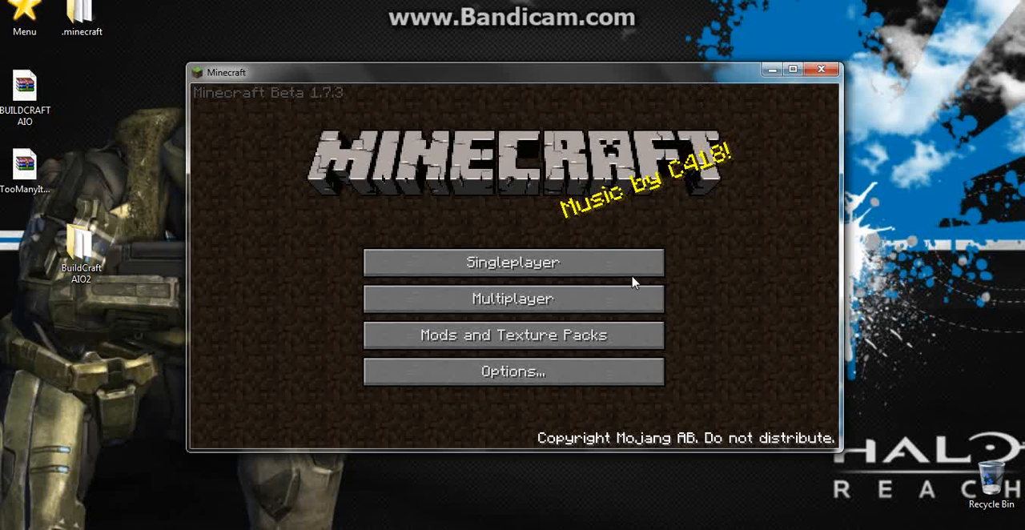
mouse_move(82, 209)
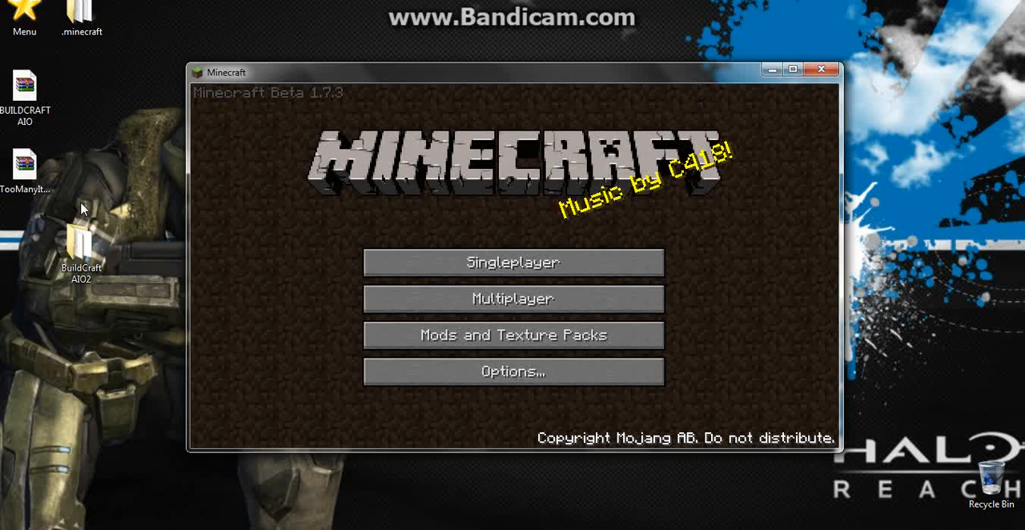
mouse_move(475, 117)
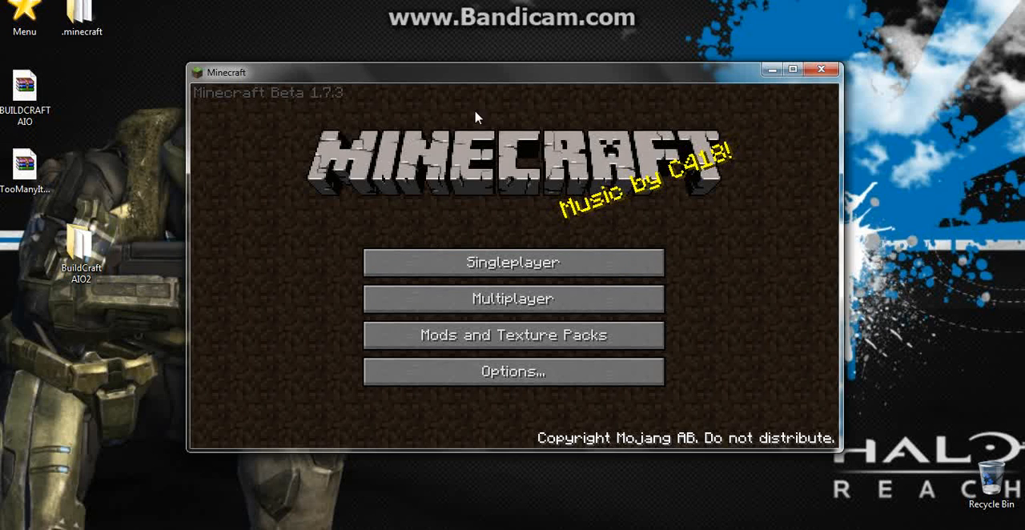
Step: Start a Singleplayer world using the default name New World
left_click(513, 262)
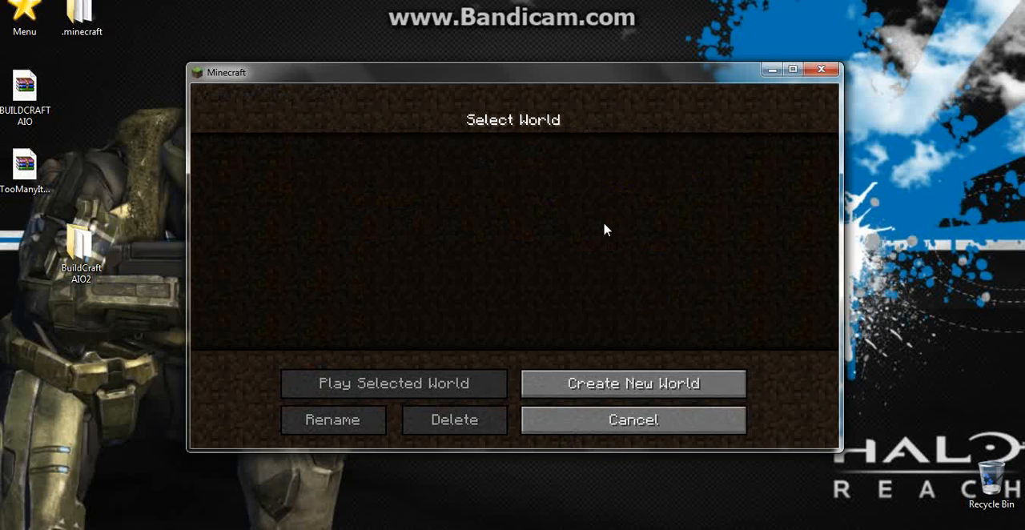
left_click(632, 383)
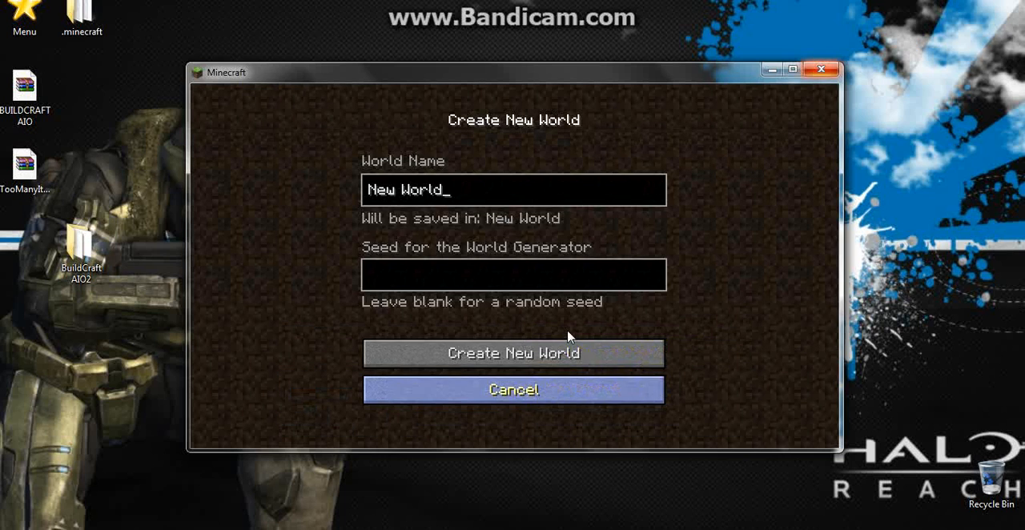
left_click(513, 353)
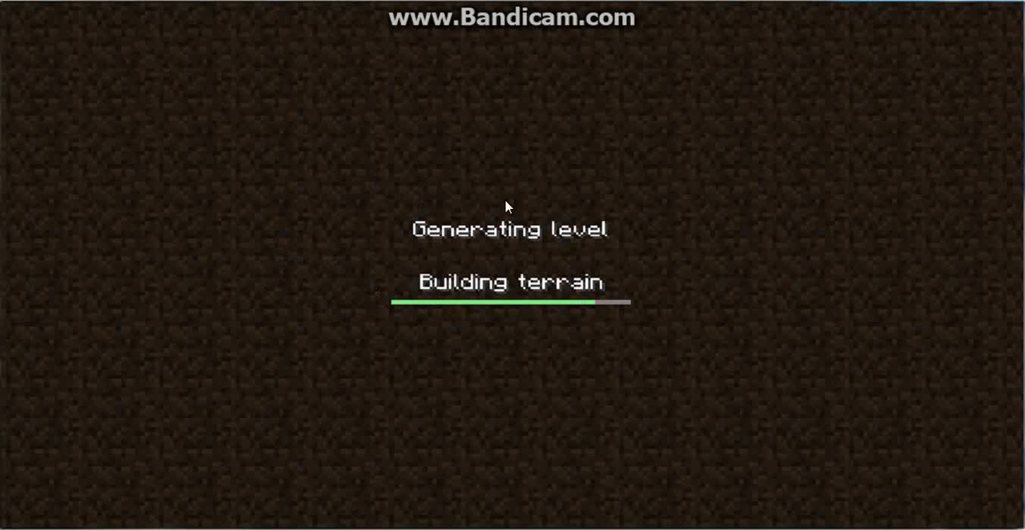
mouse_move(831, 107)
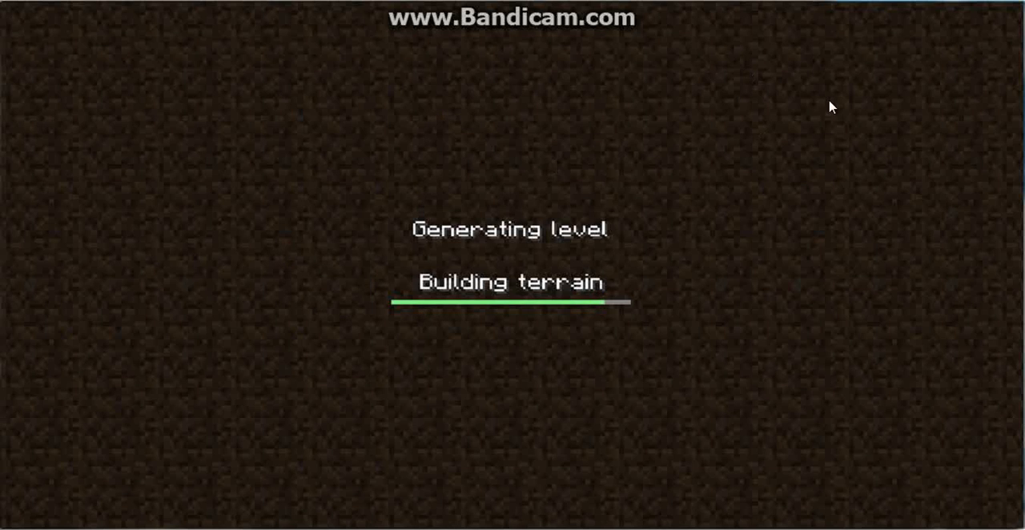
mouse_move(542, 197)
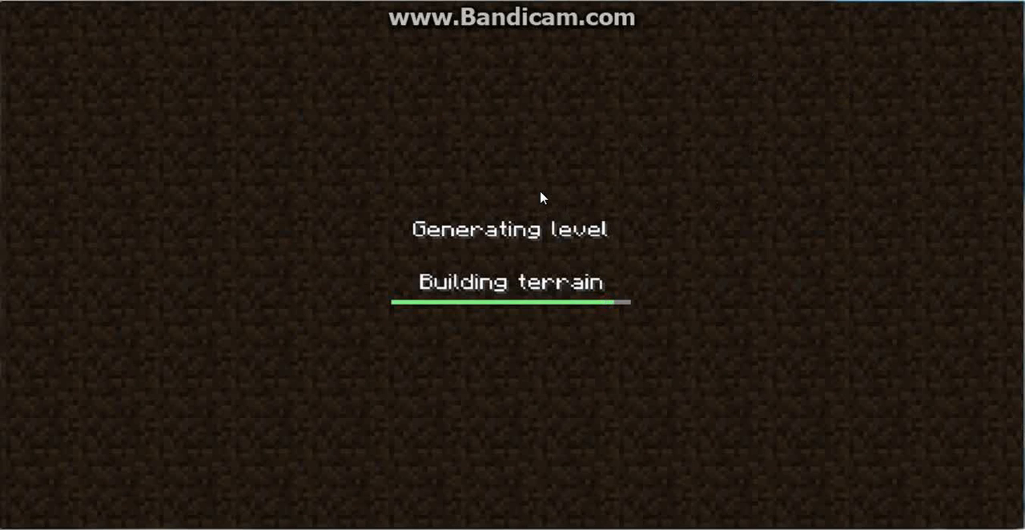
mouse_move(478, 254)
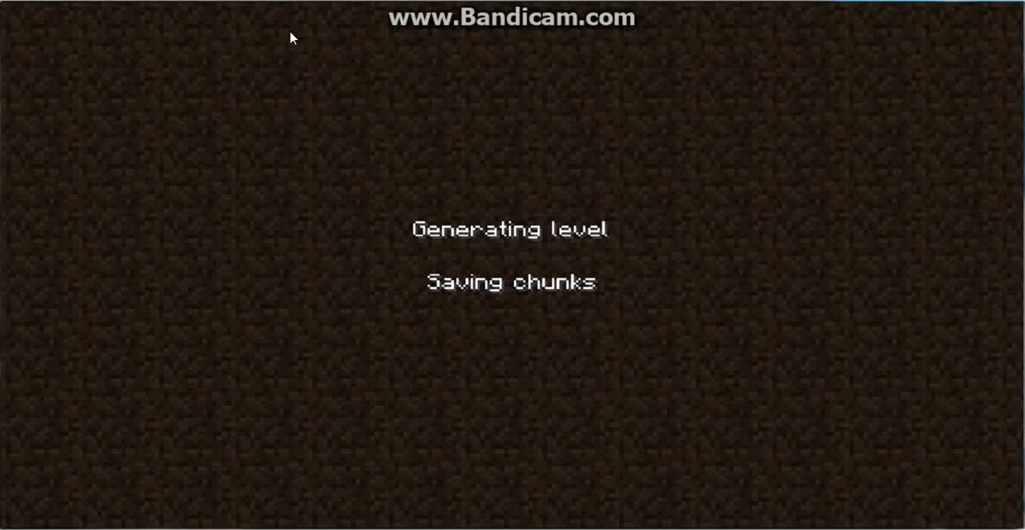
mouse_move(312, 156)
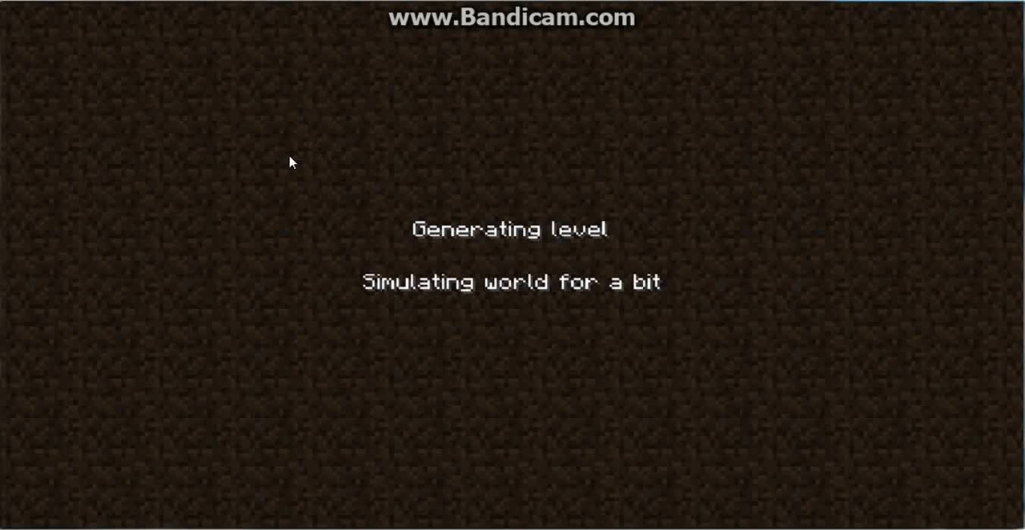
Step: Pause the game and set difficulty to Hard in Options
key("Escape")
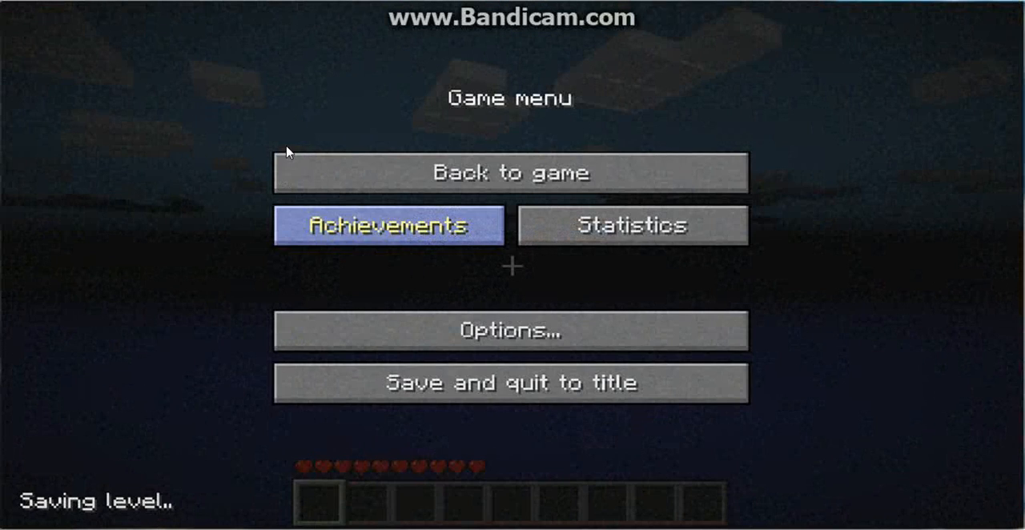
left_click(510, 331)
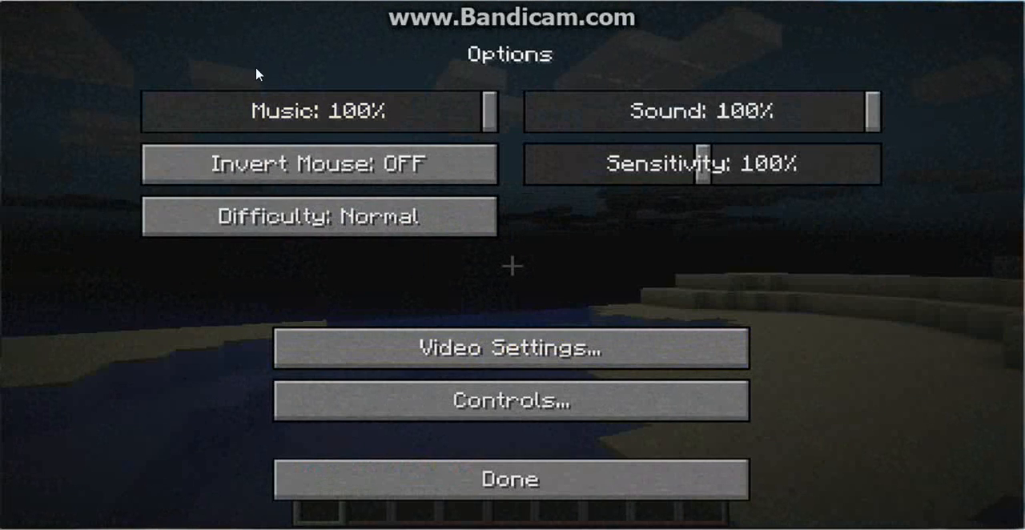
left_click(319, 217)
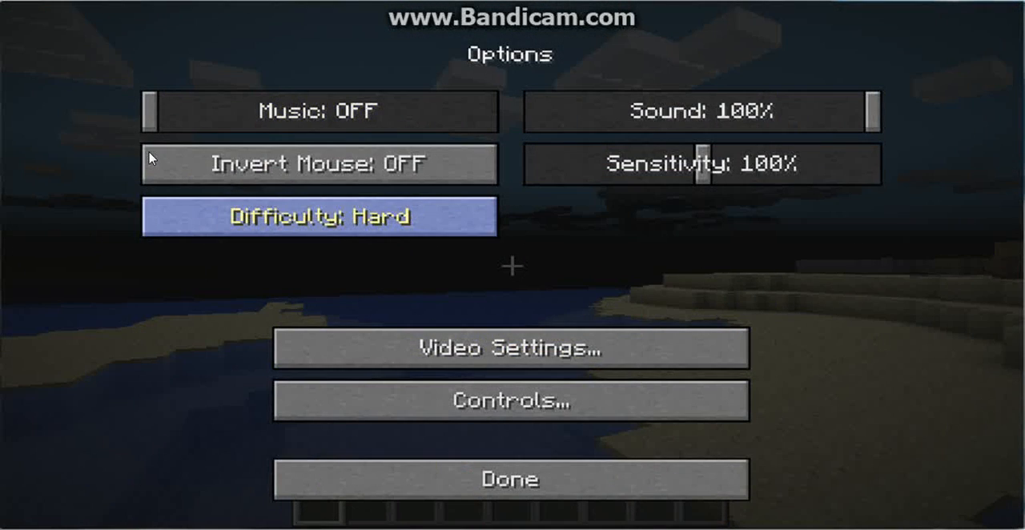
Step: Set video graphics to Fast with view bobbing off, then resume the game
left_click(510, 348)
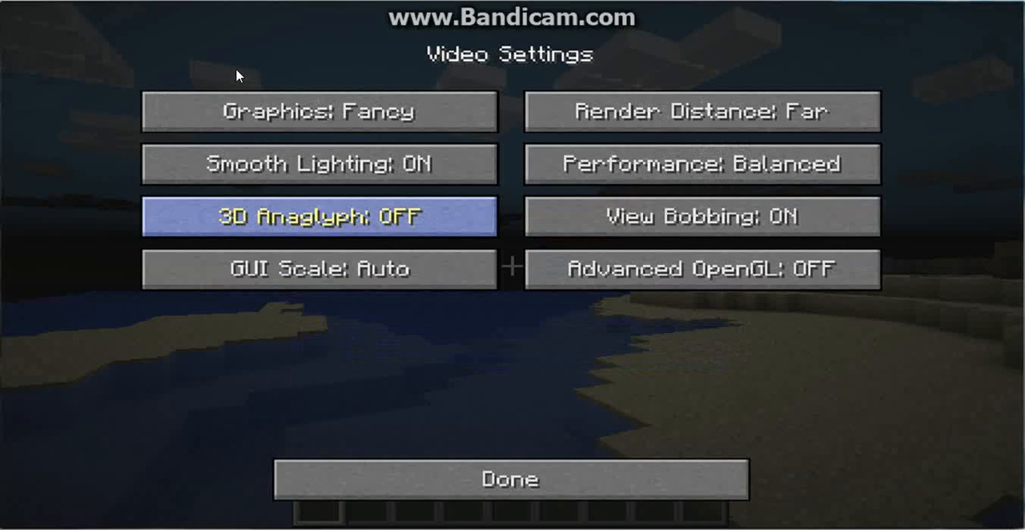
left_click(319, 112)
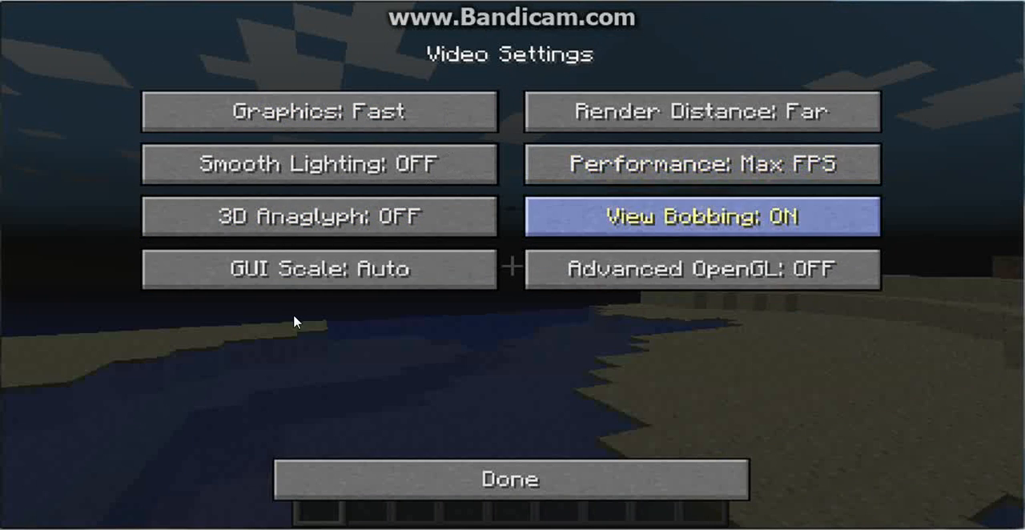
left_click(701, 216)
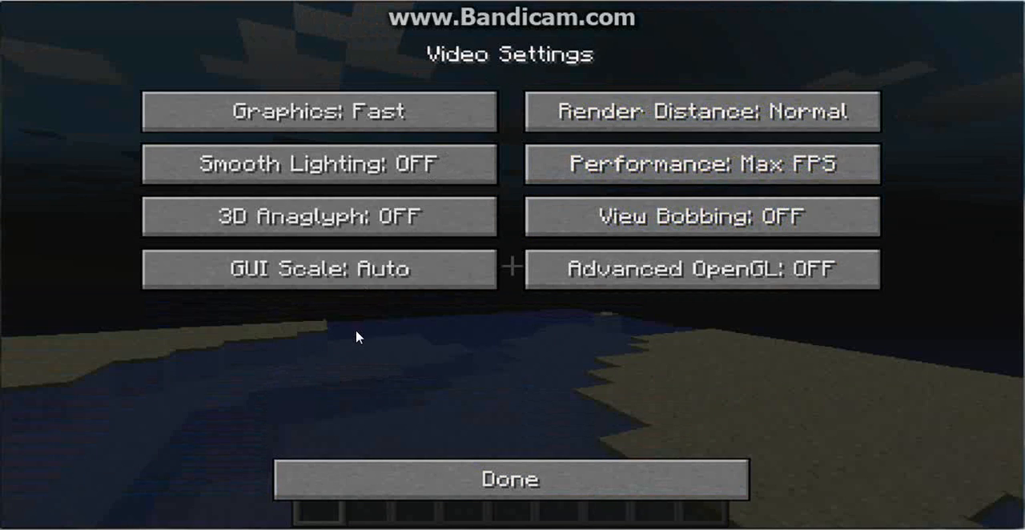
left_click(511, 479)
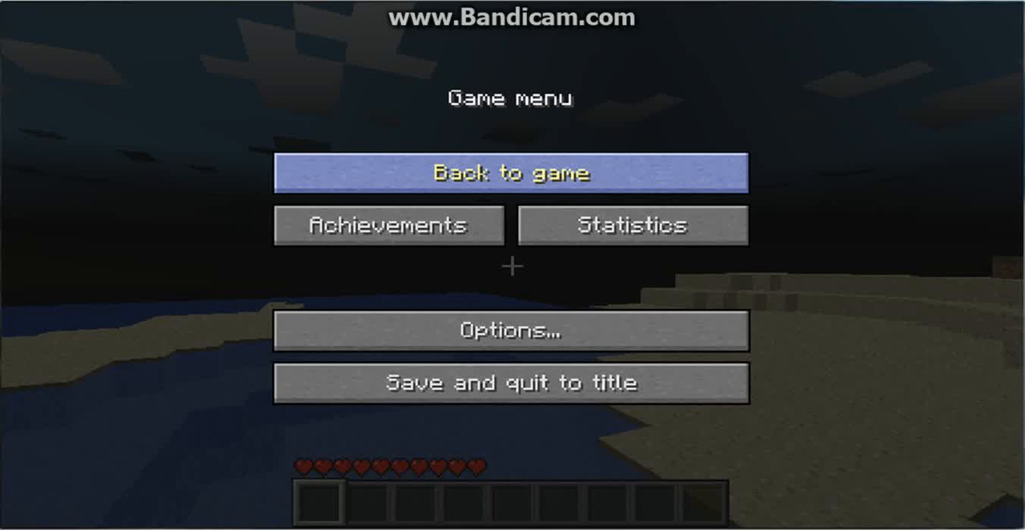
left_click(512, 173)
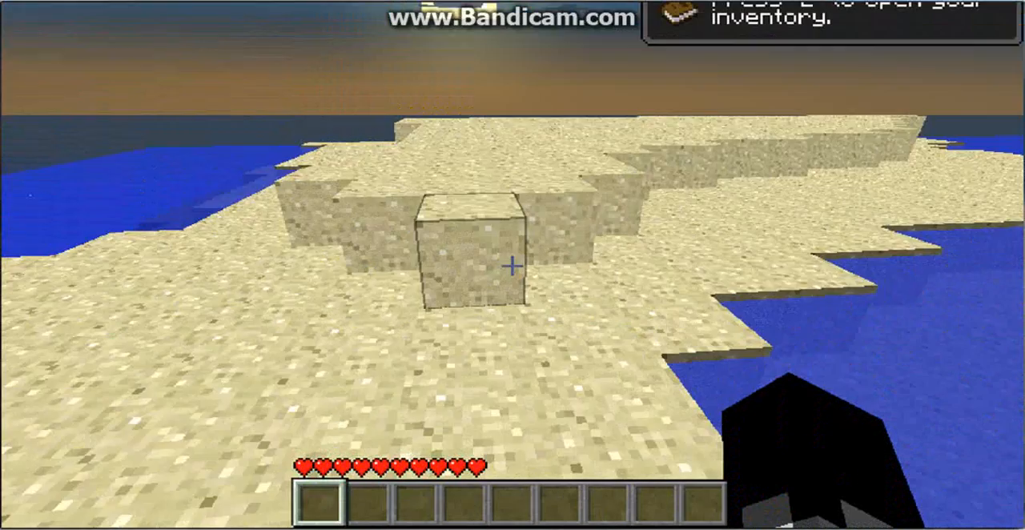
Step: Take a stack of 64 BuildCraft Quarries from the TooManyItems inventory
key("e")
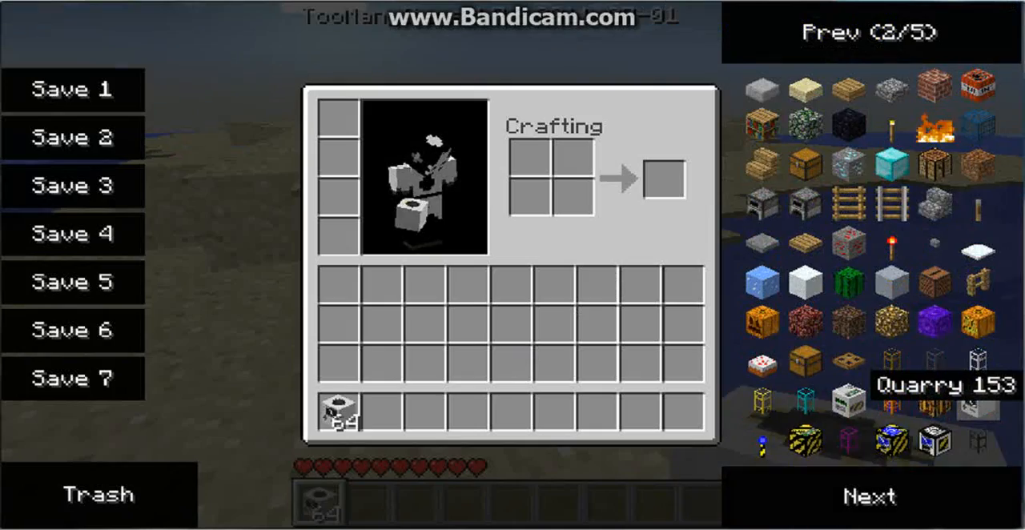
key("Escape")
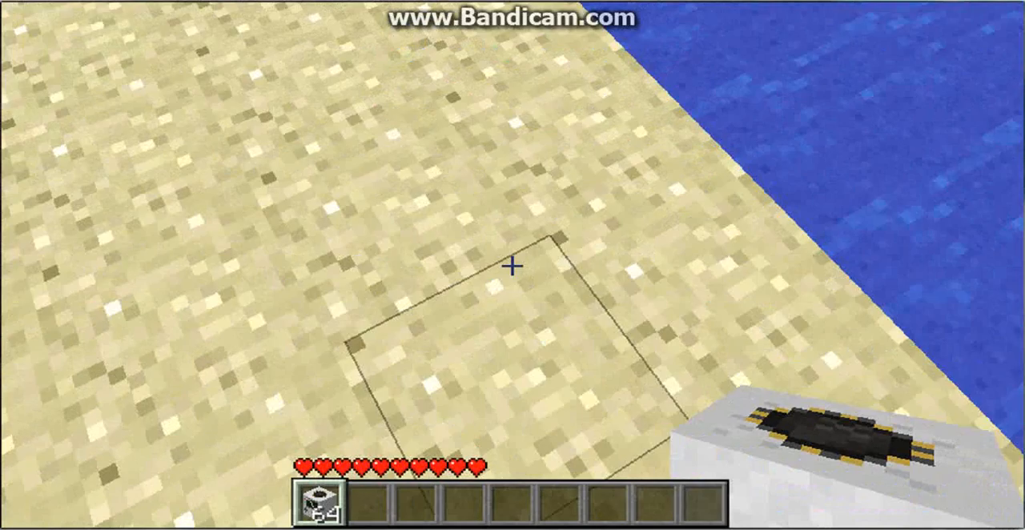
mouse_move(513, 265)
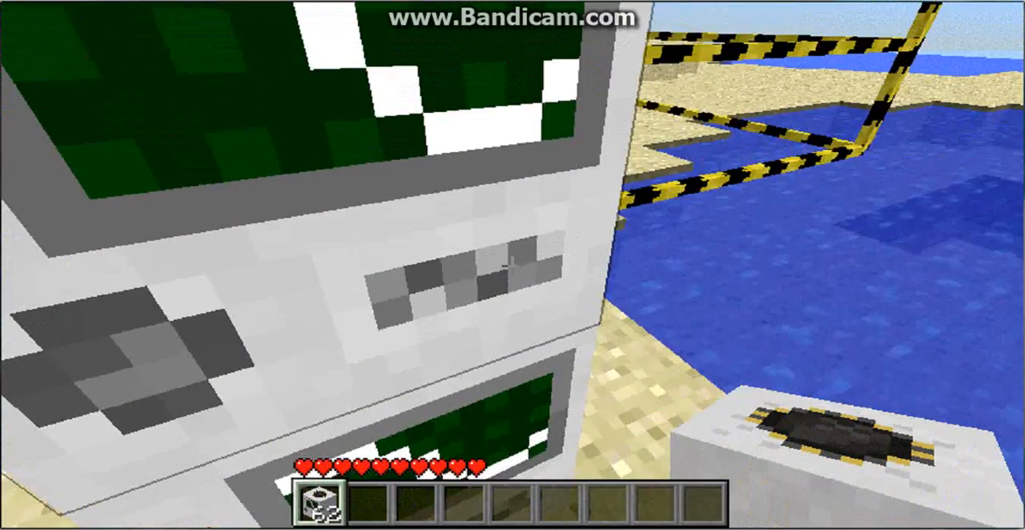
mouse_move(513, 265)
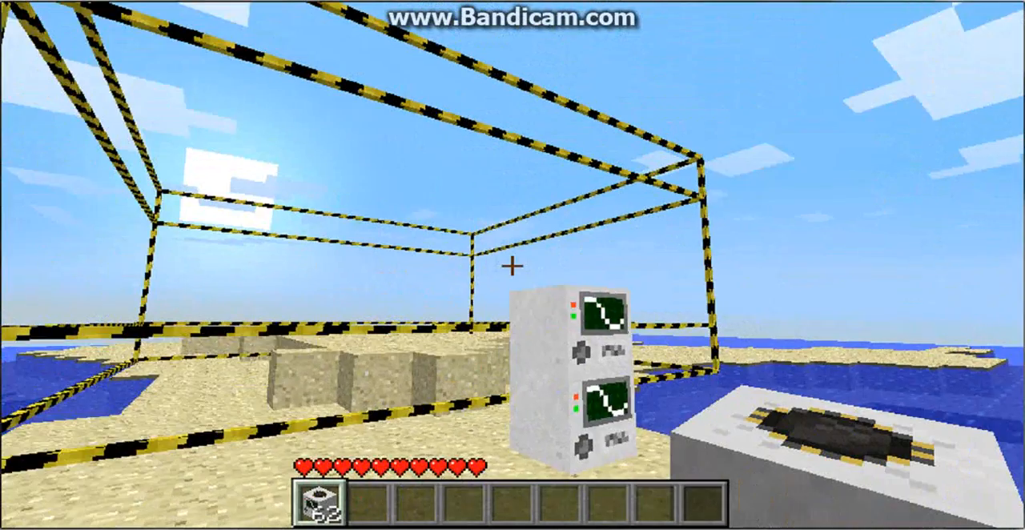
mouse_move(512, 264)
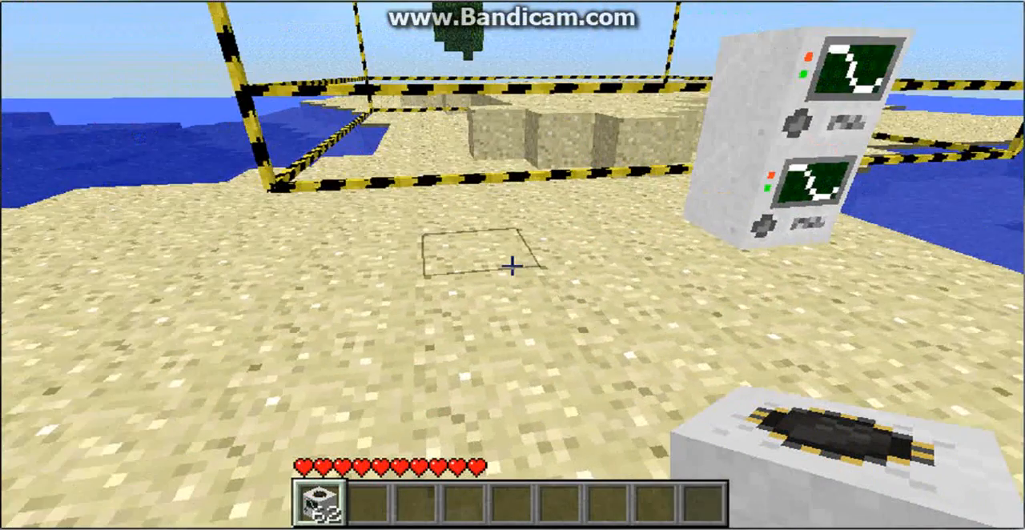
mouse_move(513, 265)
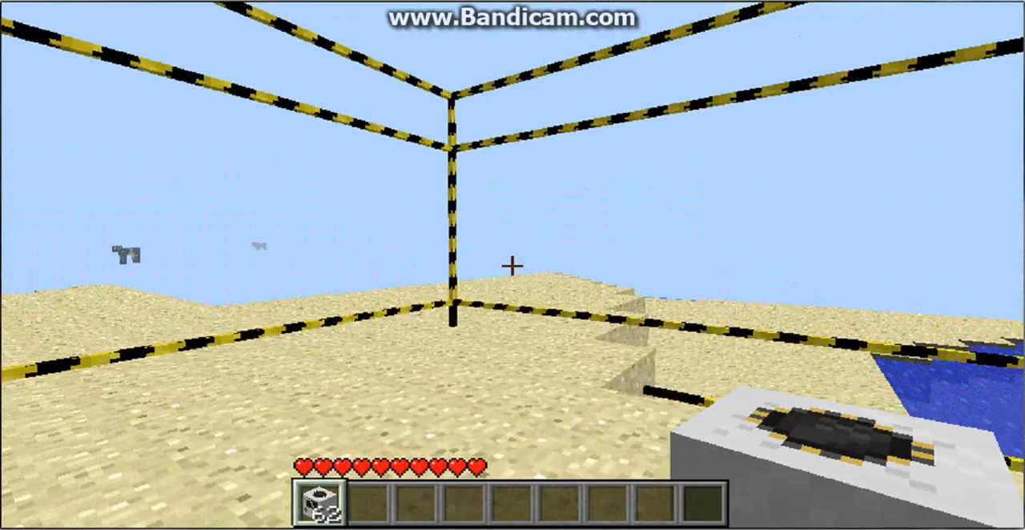
mouse_move(512, 269)
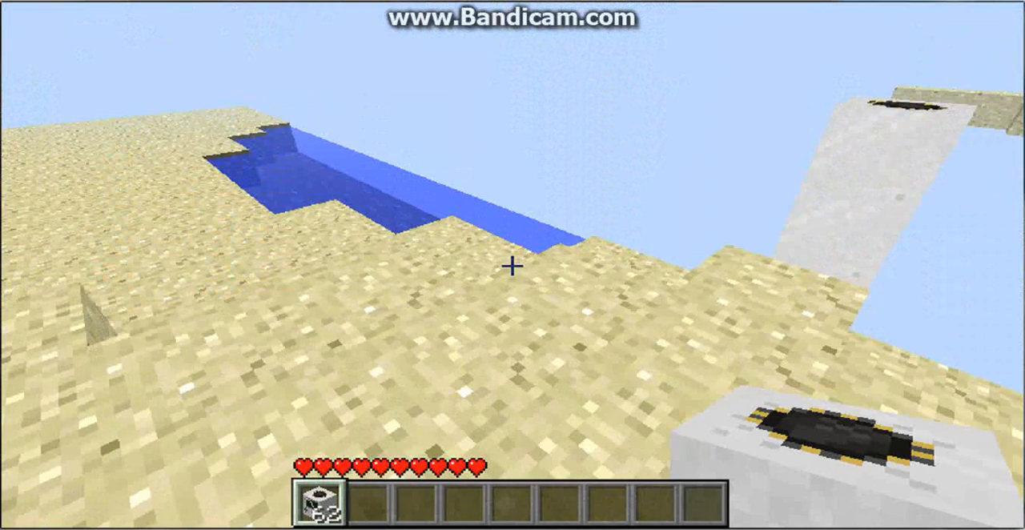
Step: Reopen the inventory with two quarries and a striped frame on the sand
key("e")
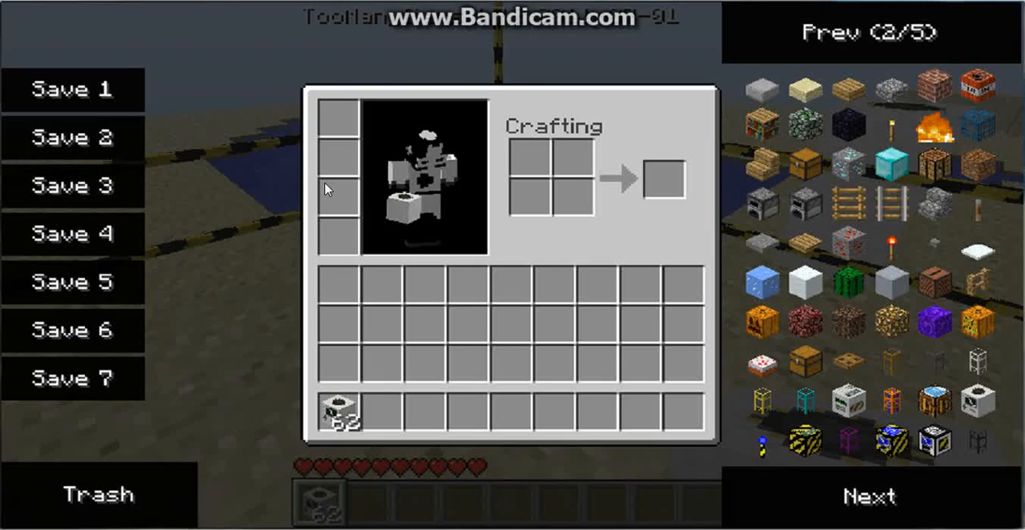